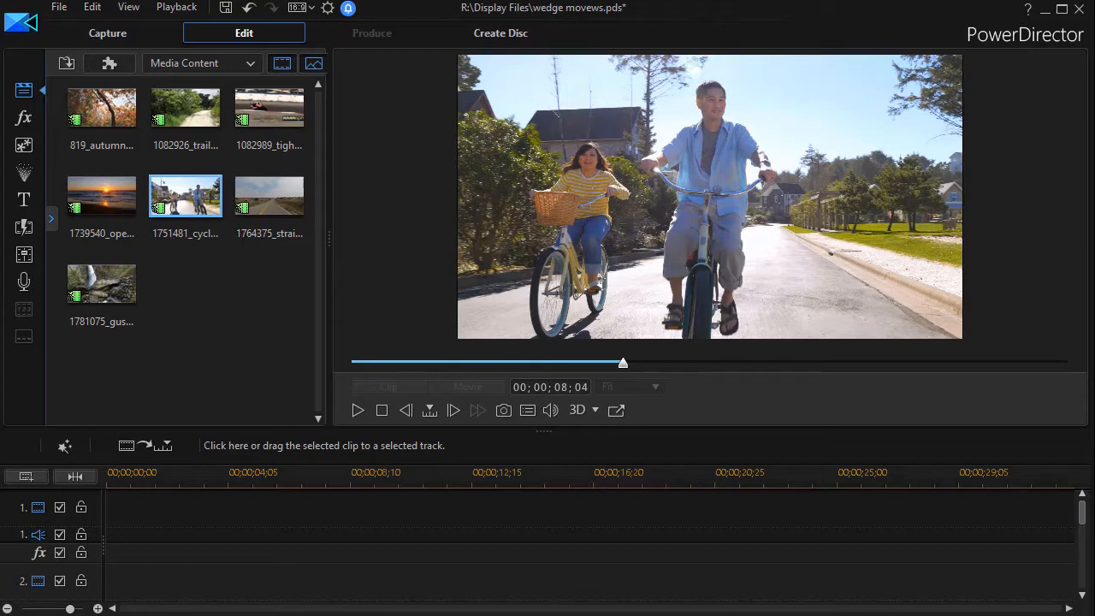
mouse_move(419, 561)
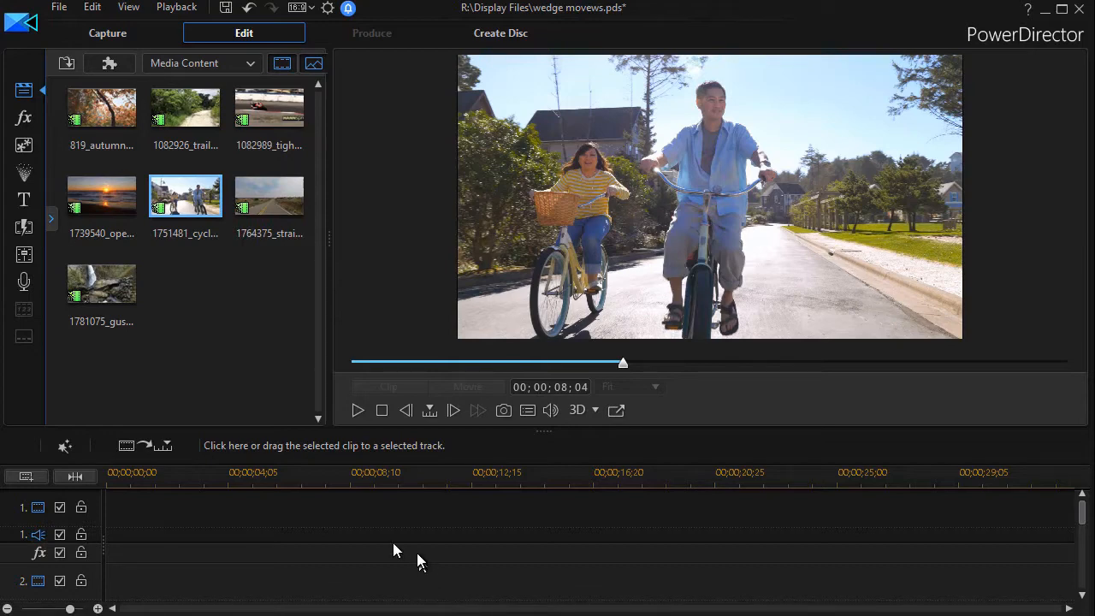
mouse_move(357, 410)
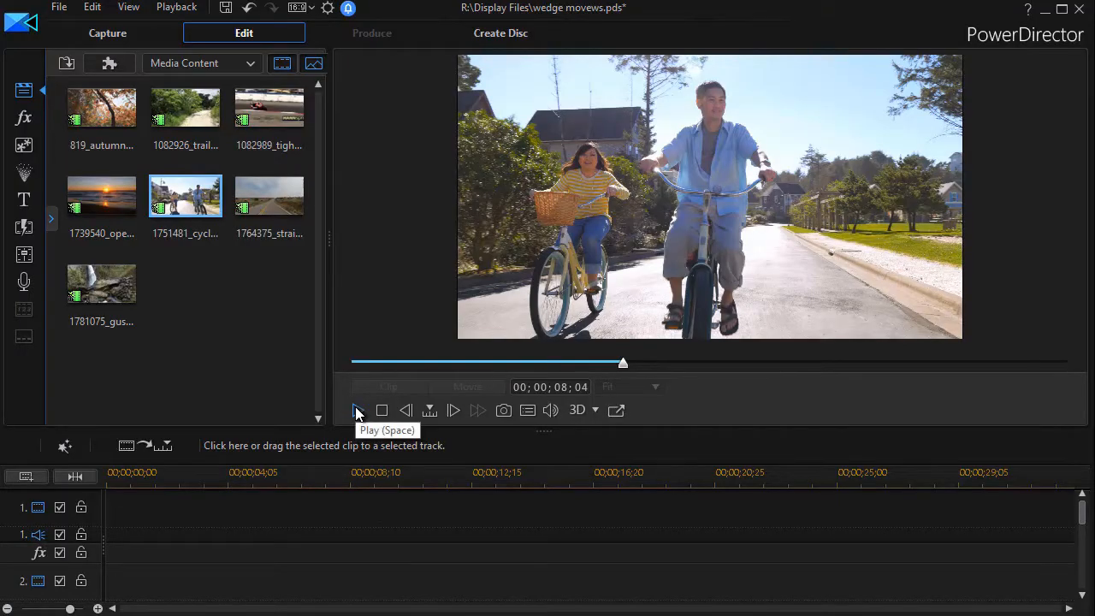
Preview the cycling clip, then return the playhead to the movie's start
click(357, 409)
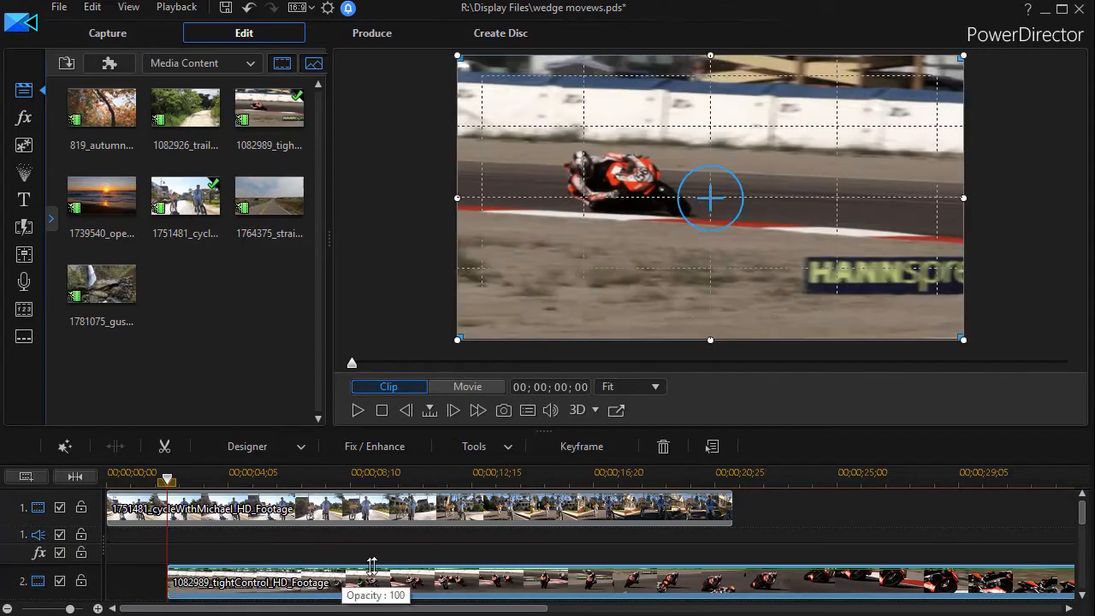
mouse_move(663, 558)
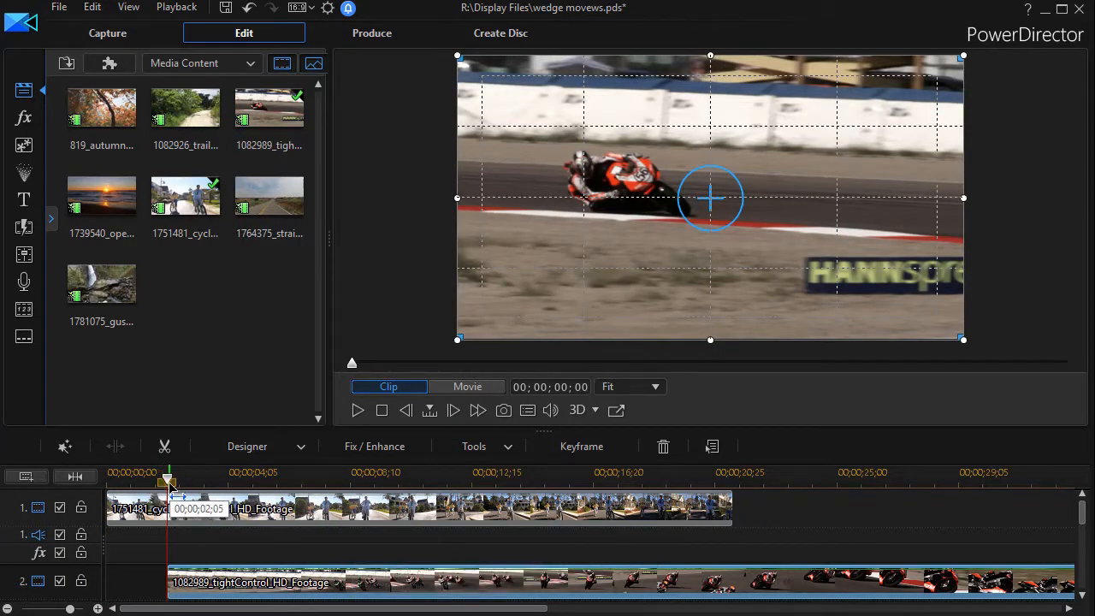
drag(169, 477, 175, 477)
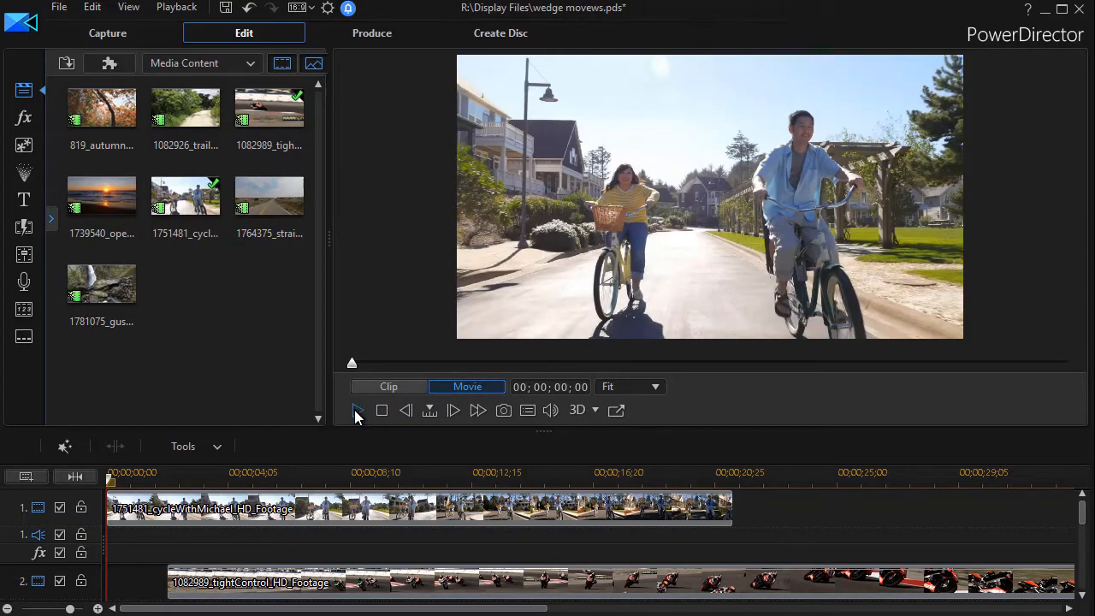
click(356, 409)
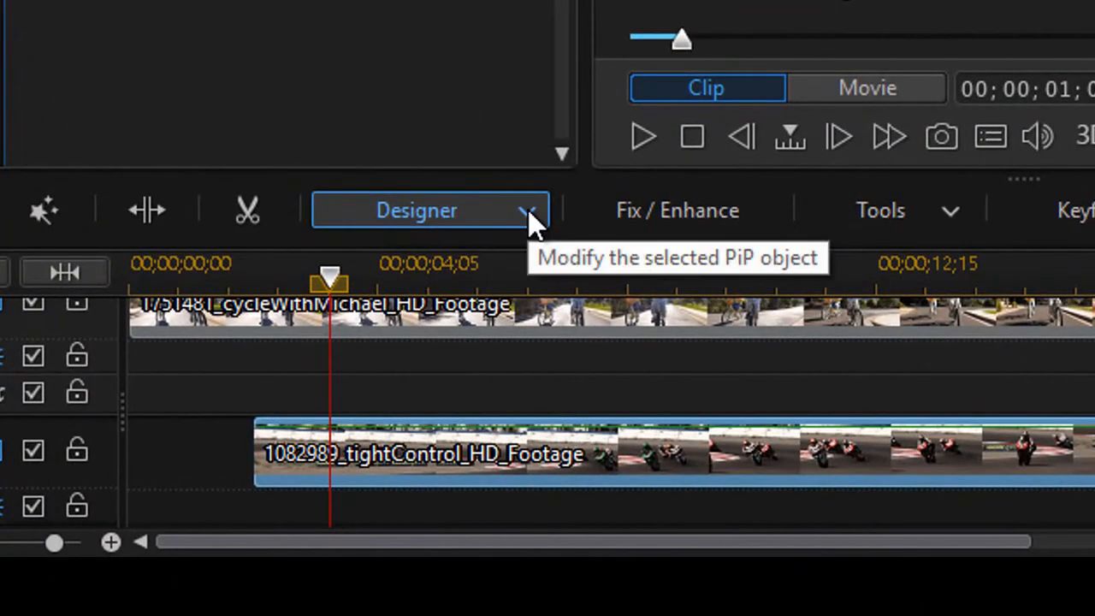
Open Mask Designer for the motorcycle clip and apply the custom green slanted wedge mask
click(527, 211)
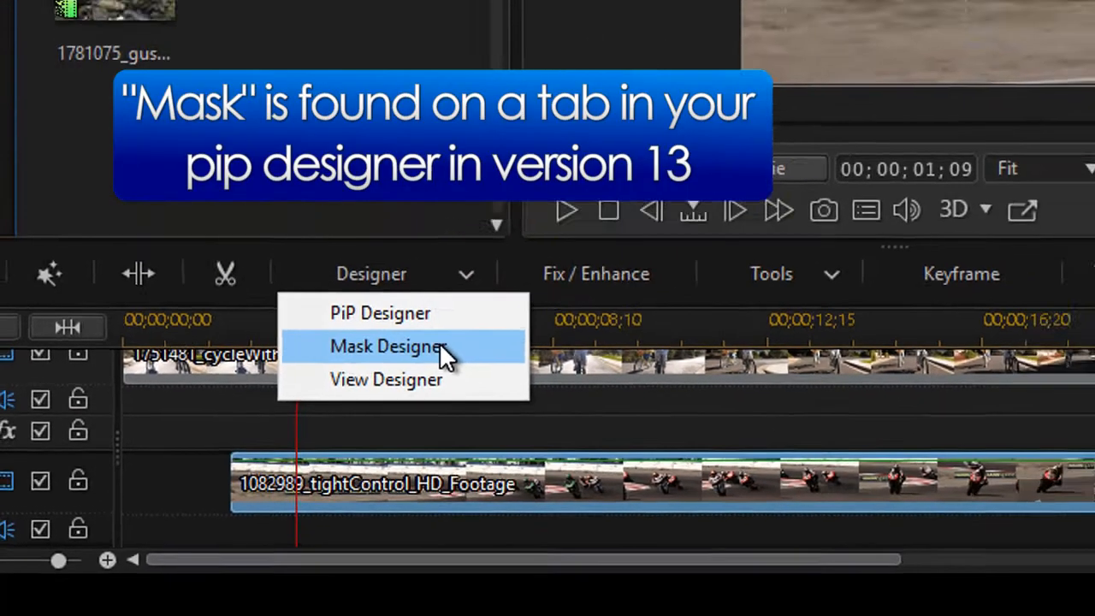
click(389, 346)
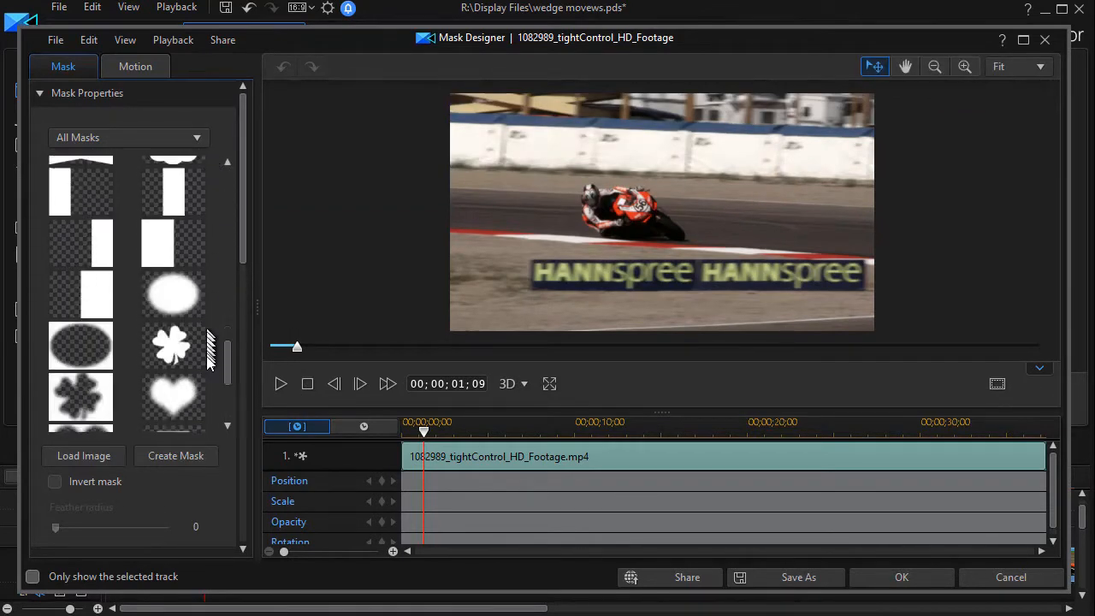
scroll(down, 3)
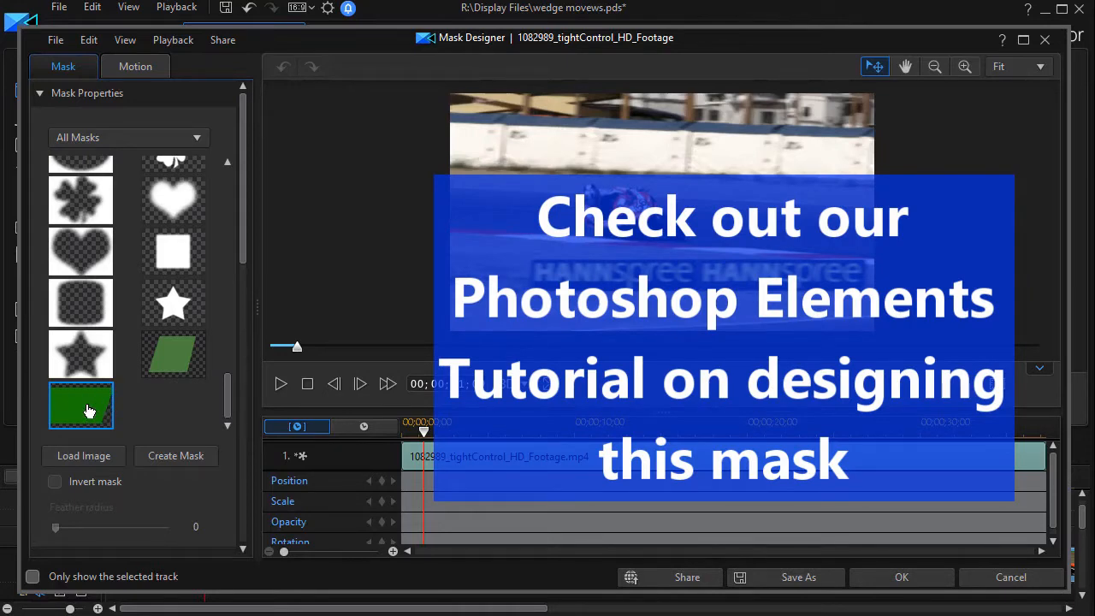
click(81, 403)
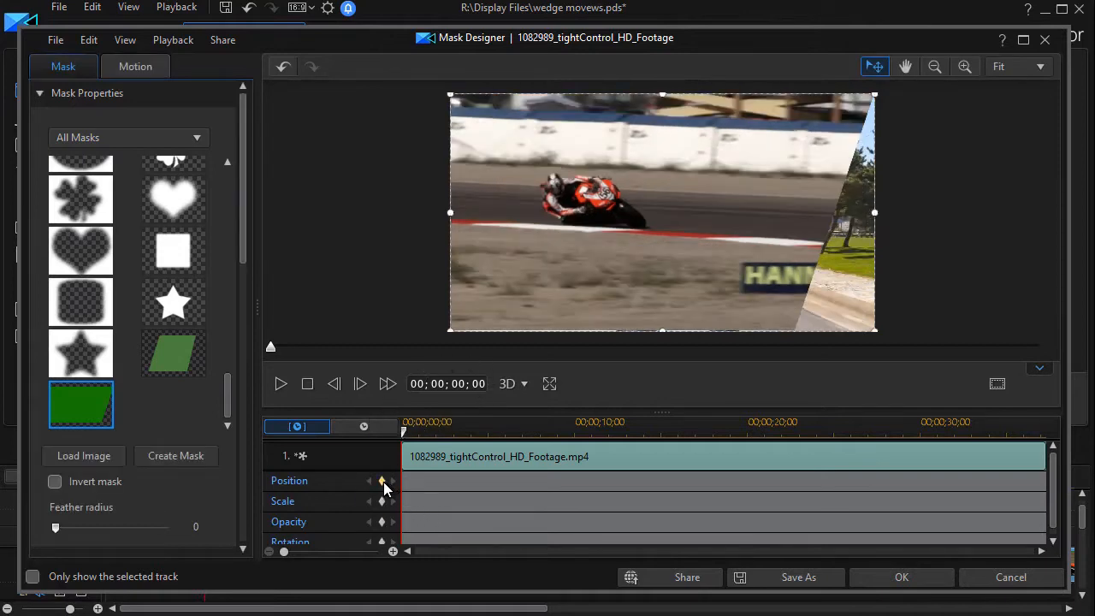
mouse_move(382, 480)
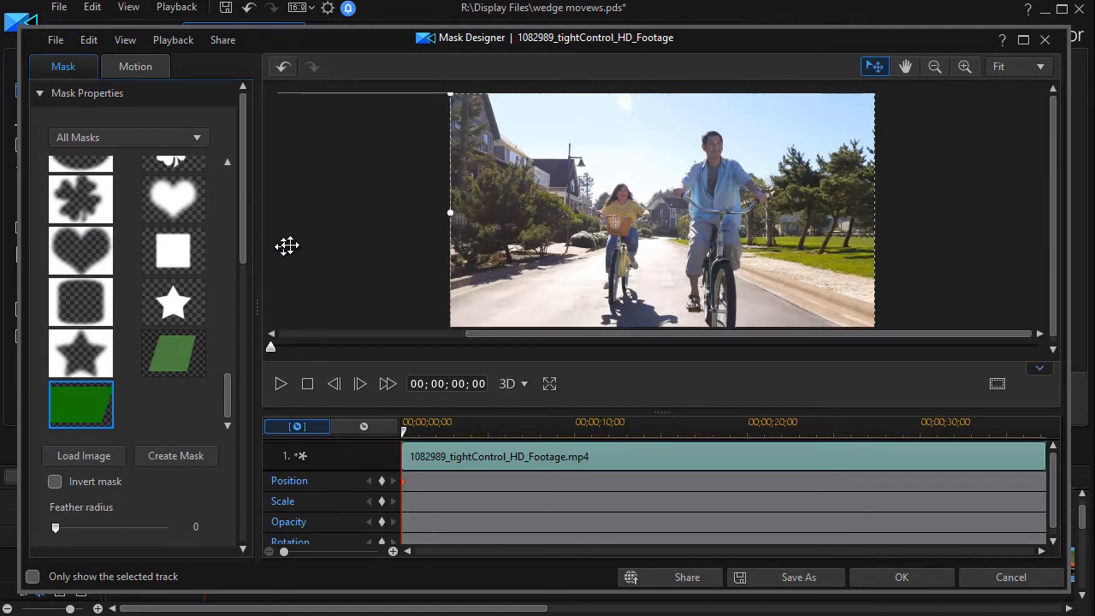
mouse_move(443, 404)
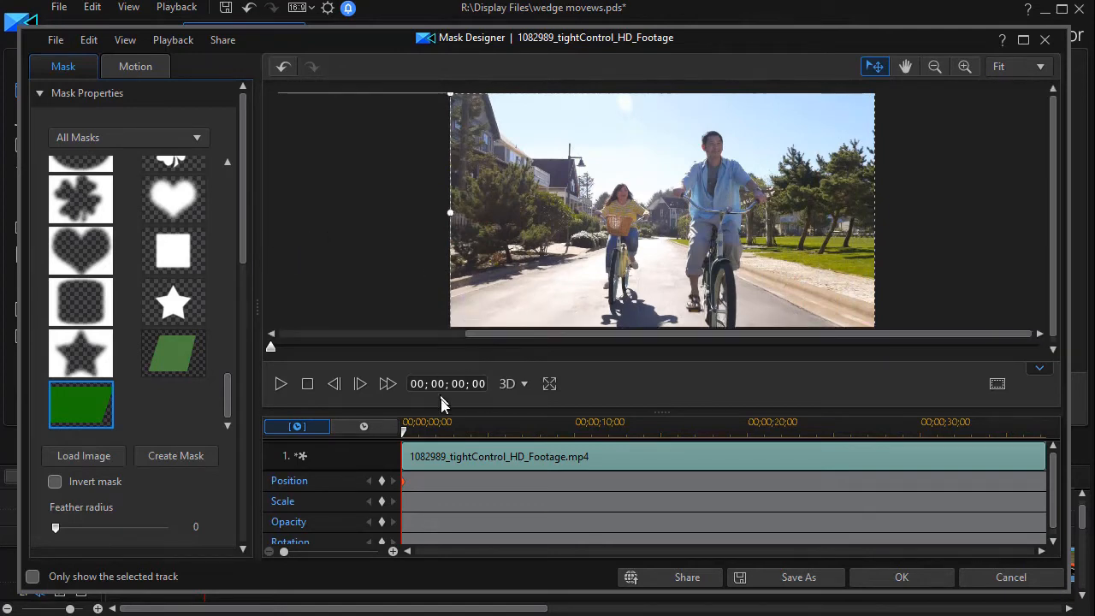
mouse_move(526, 385)
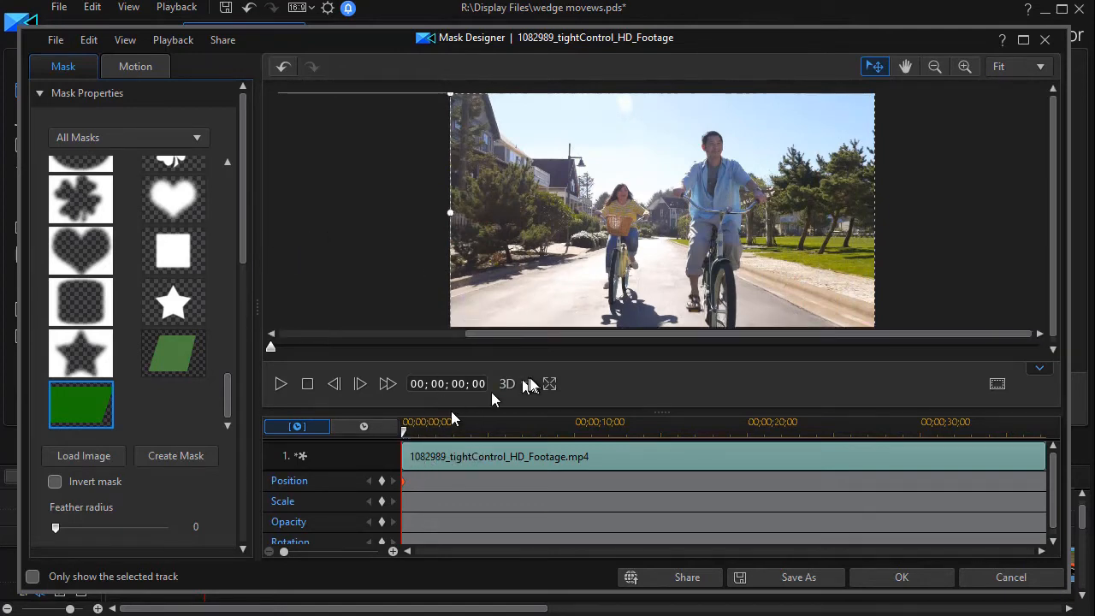
Scrub to about 19 seconds (00:00:19:01) and add a Position keyframe for the wedge mask
drag(404, 346, 368, 346)
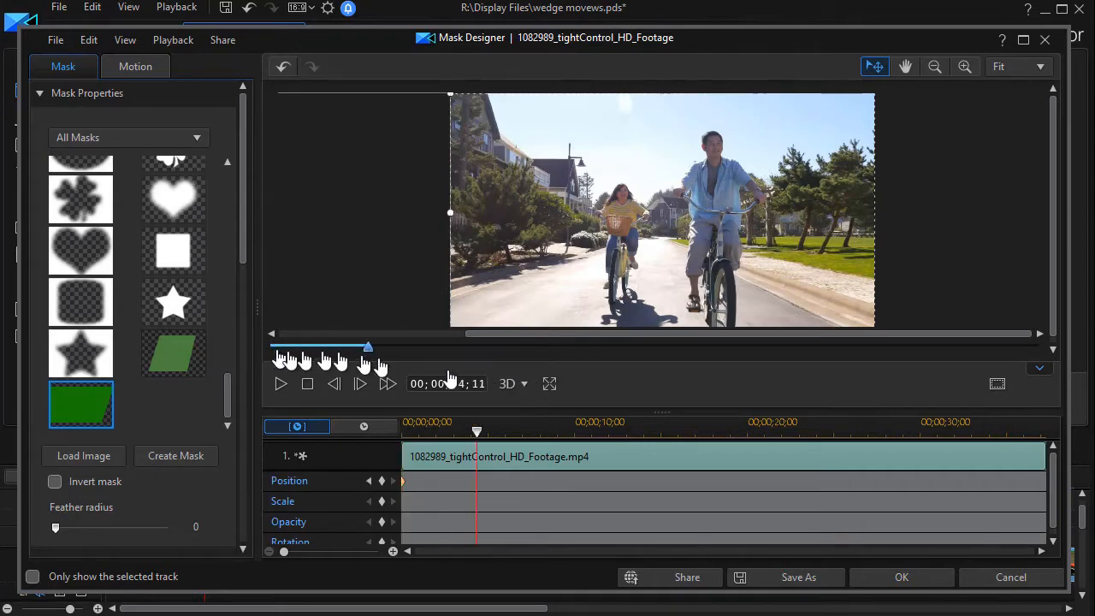
drag(368, 347, 689, 347)
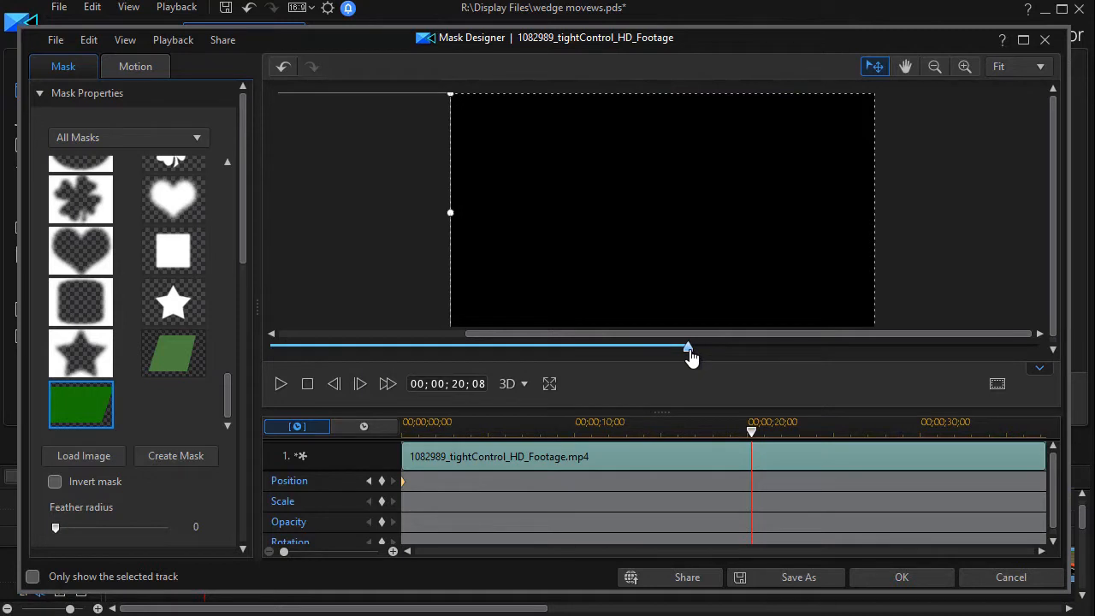
drag(689, 346, 728, 352)
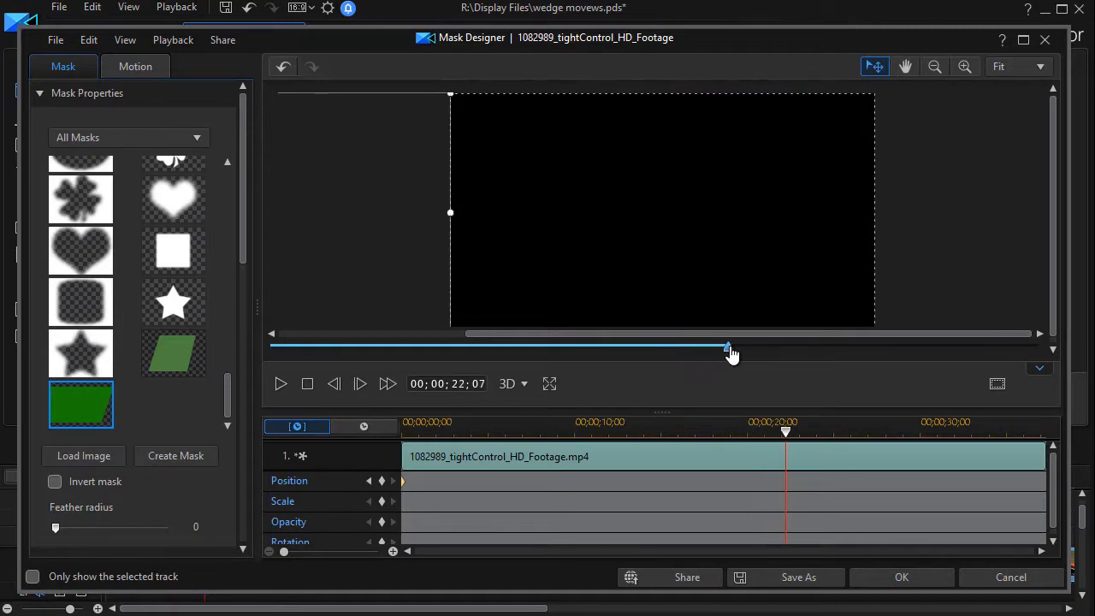
drag(727, 346, 662, 347)
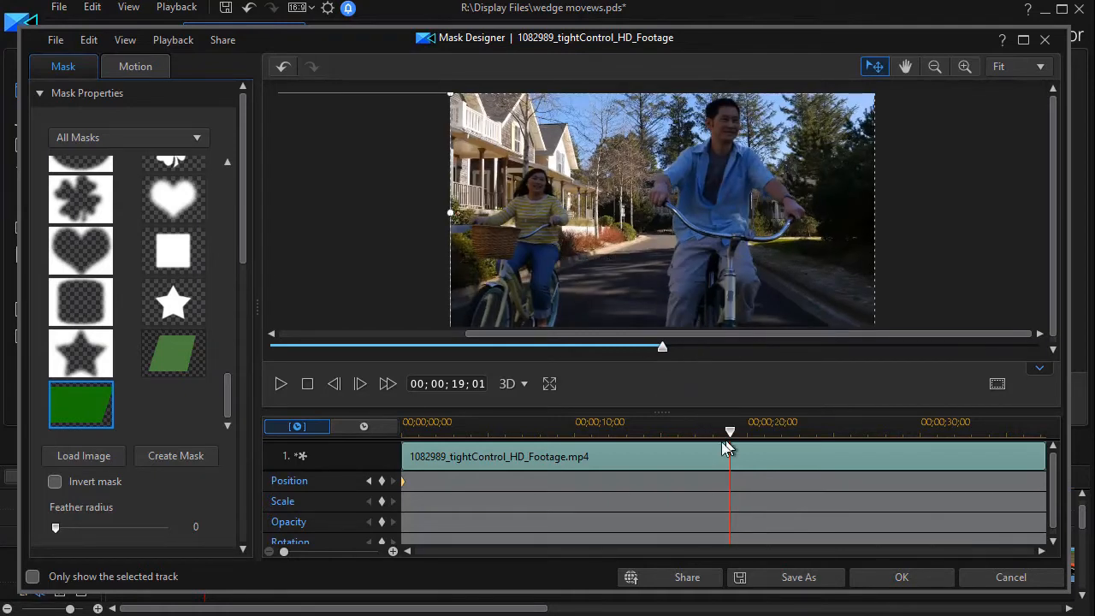
mouse_move(731, 485)
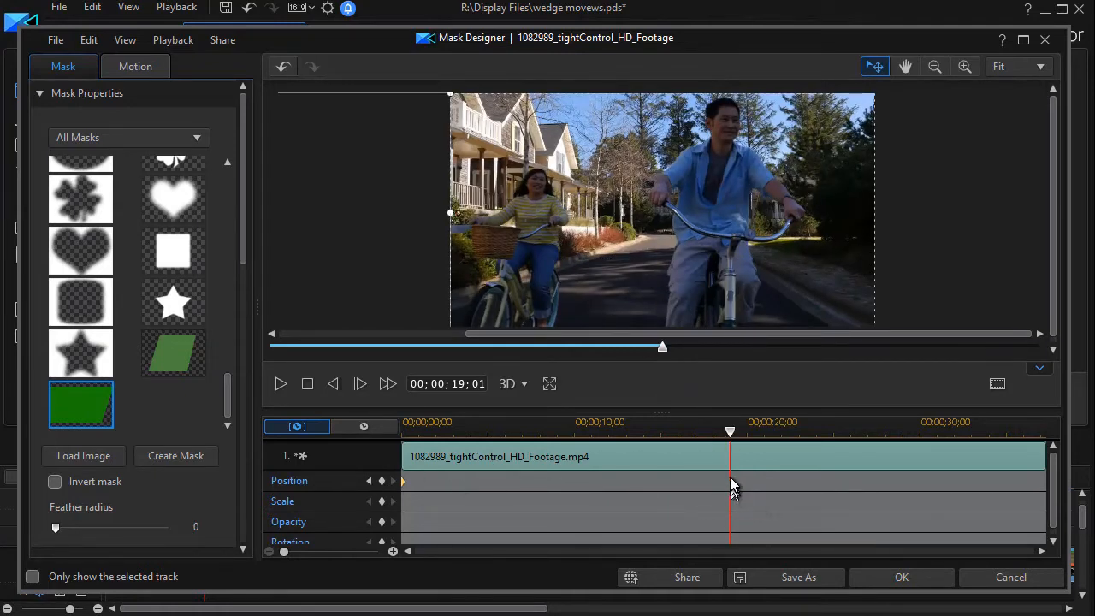
mouse_move(714, 499)
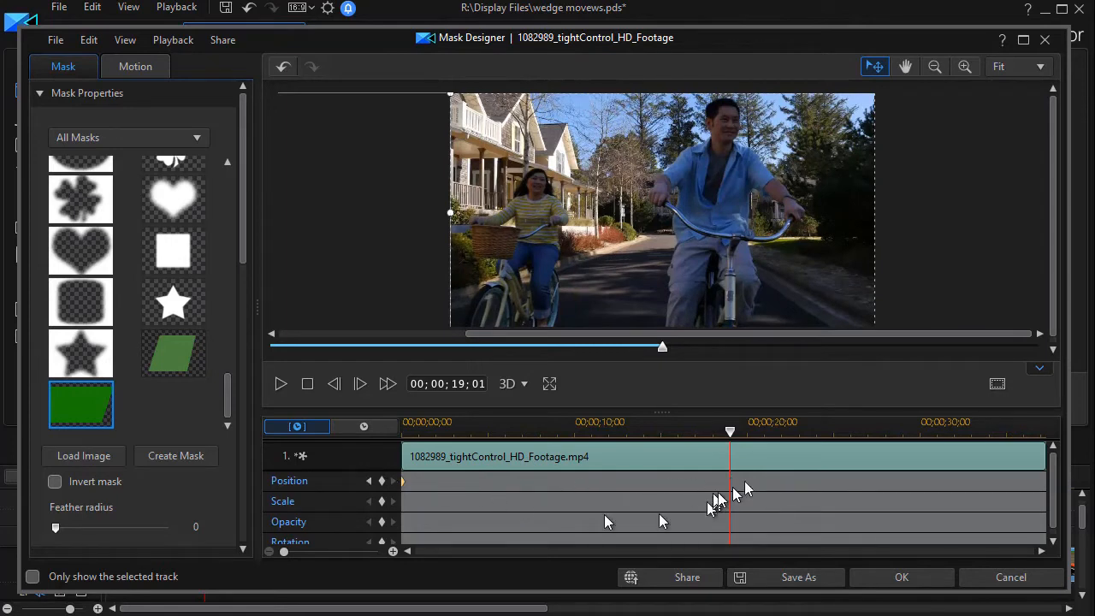
right_click(729, 485)
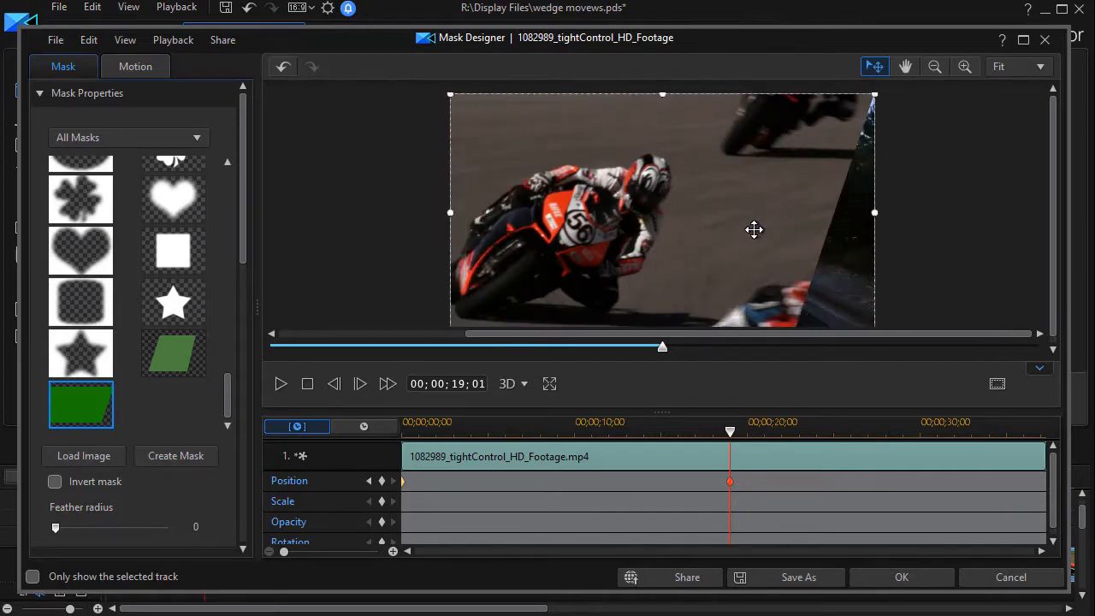
mouse_move(946, 286)
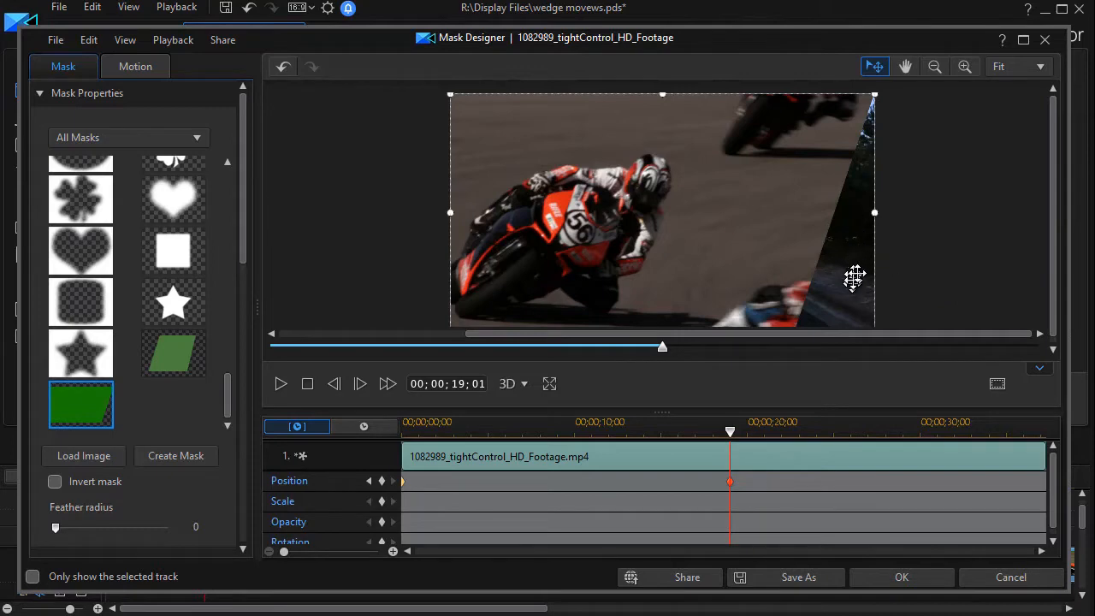
mouse_move(607, 209)
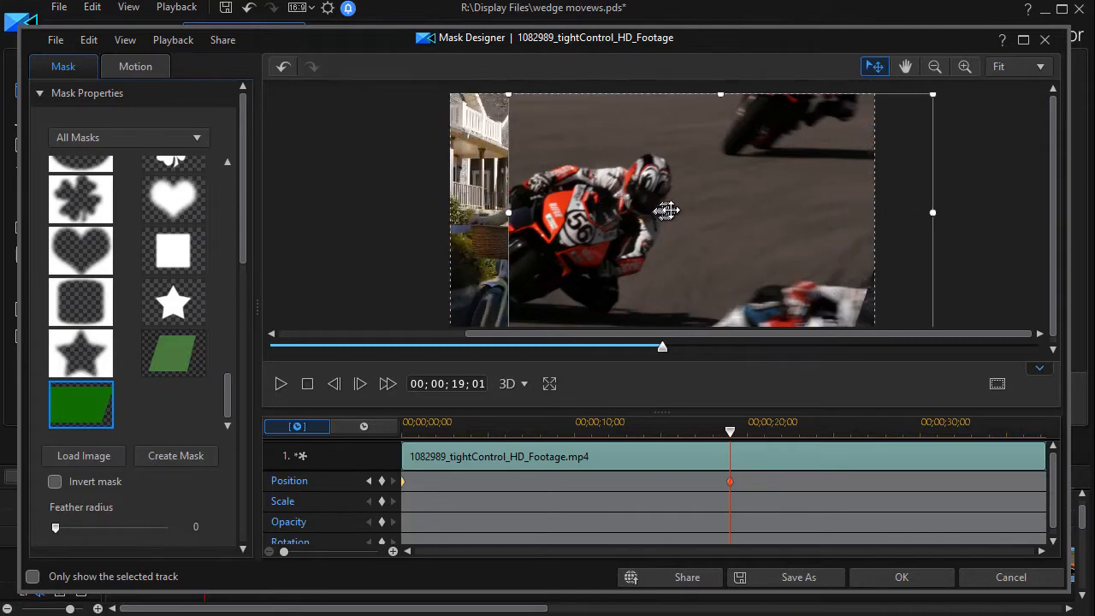
Add a scale keyframe near 19 seconds and push the wedge mask off the frame's left side
drag(666, 211, 691, 208)
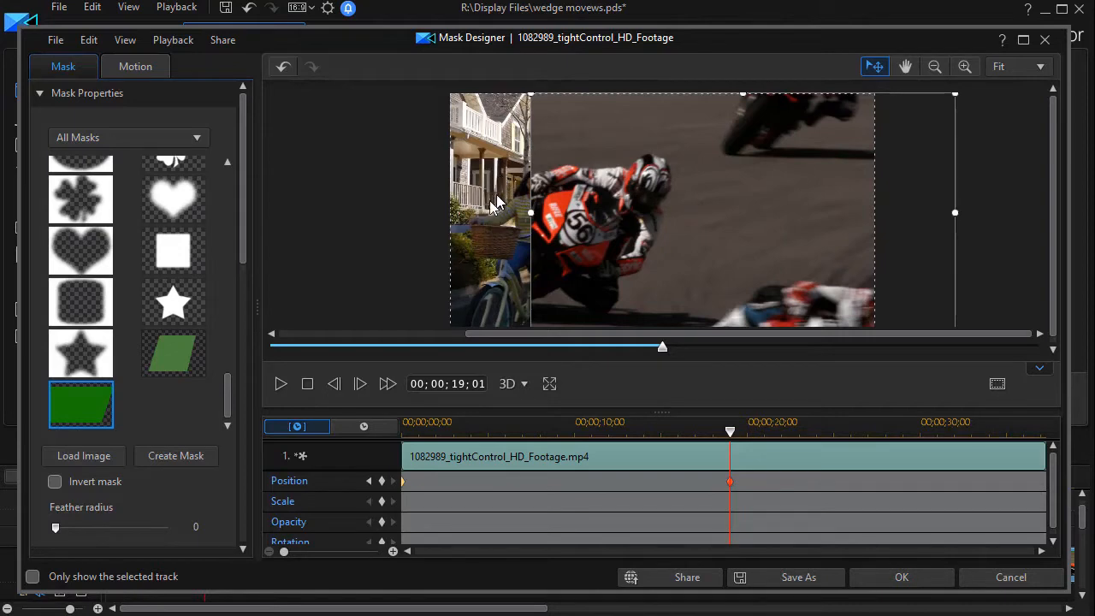
mouse_move(487, 214)
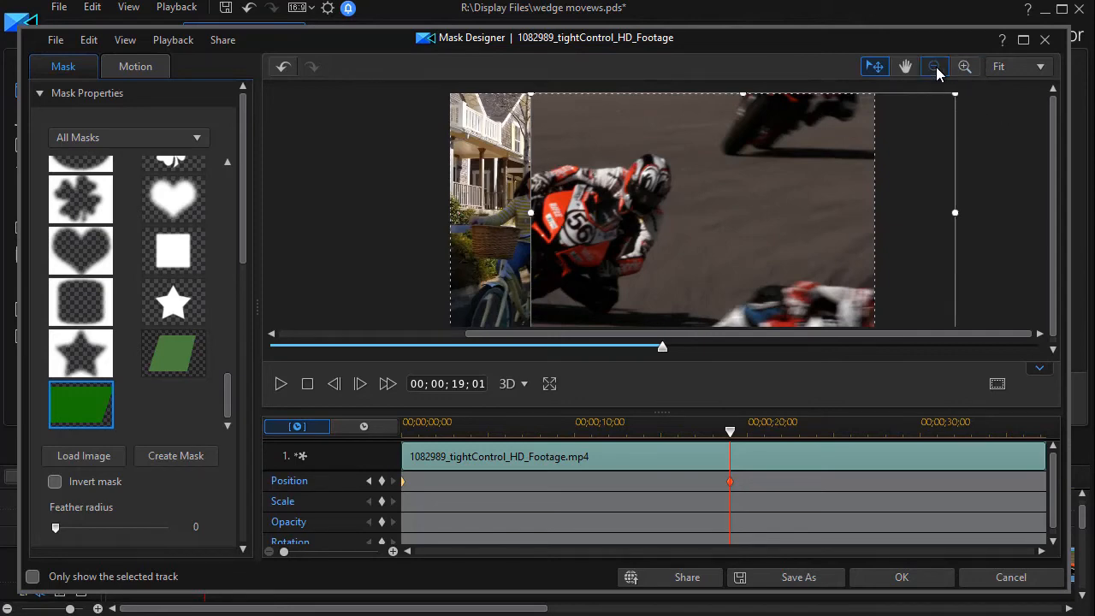
click(934, 65)
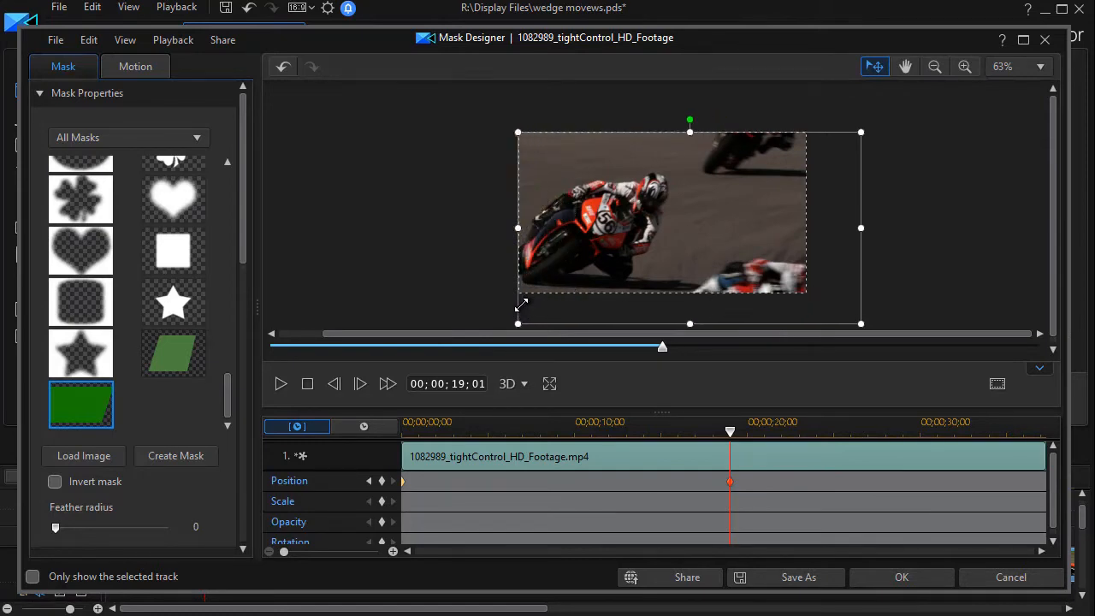
mouse_move(915, 237)
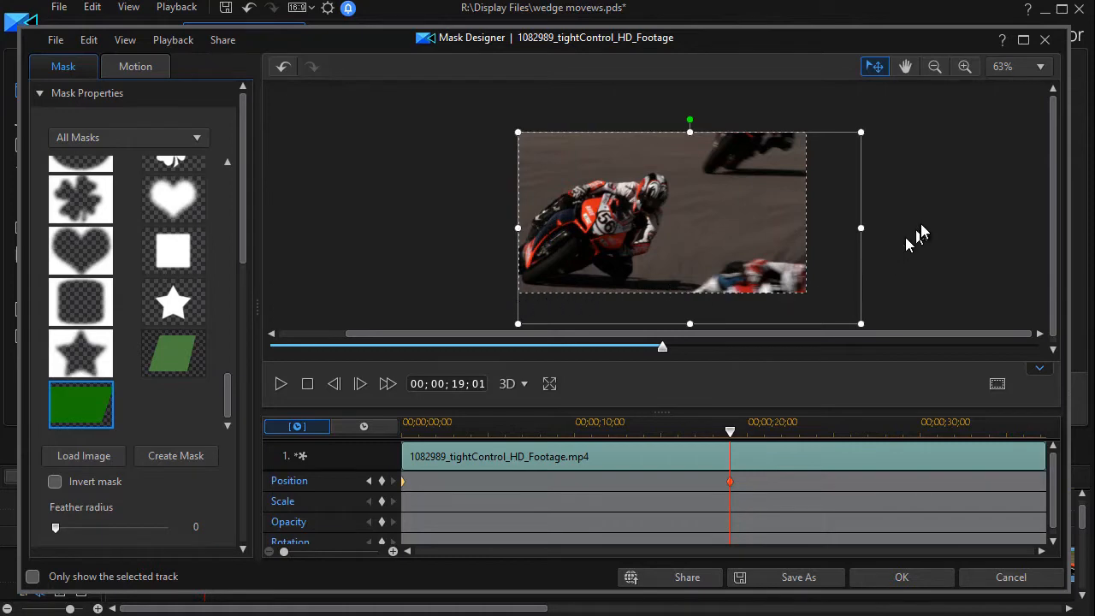
mouse_move(509, 239)
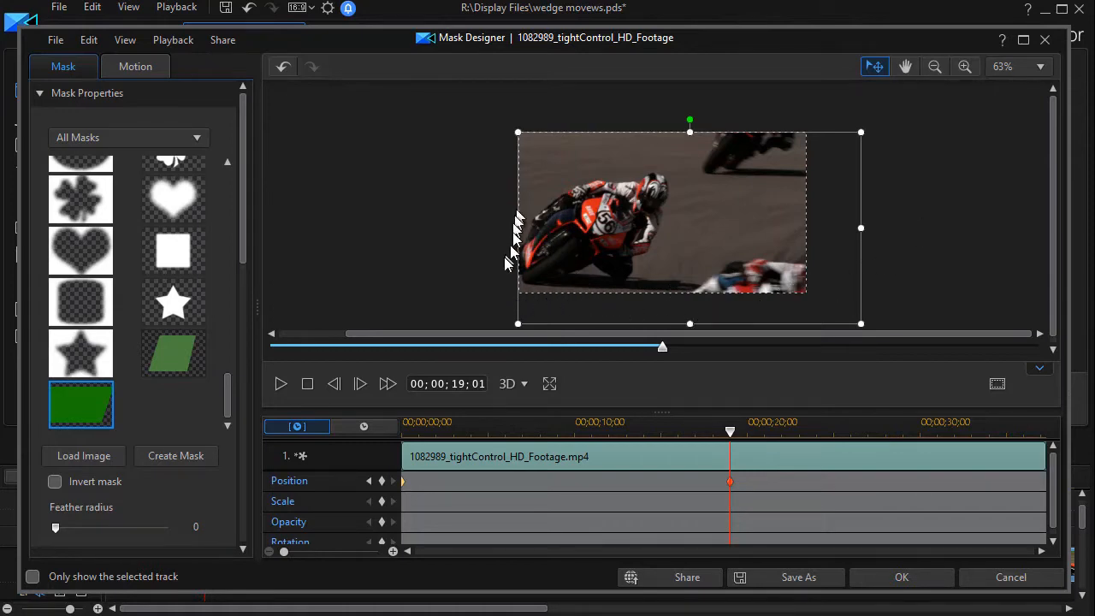
mouse_move(791, 237)
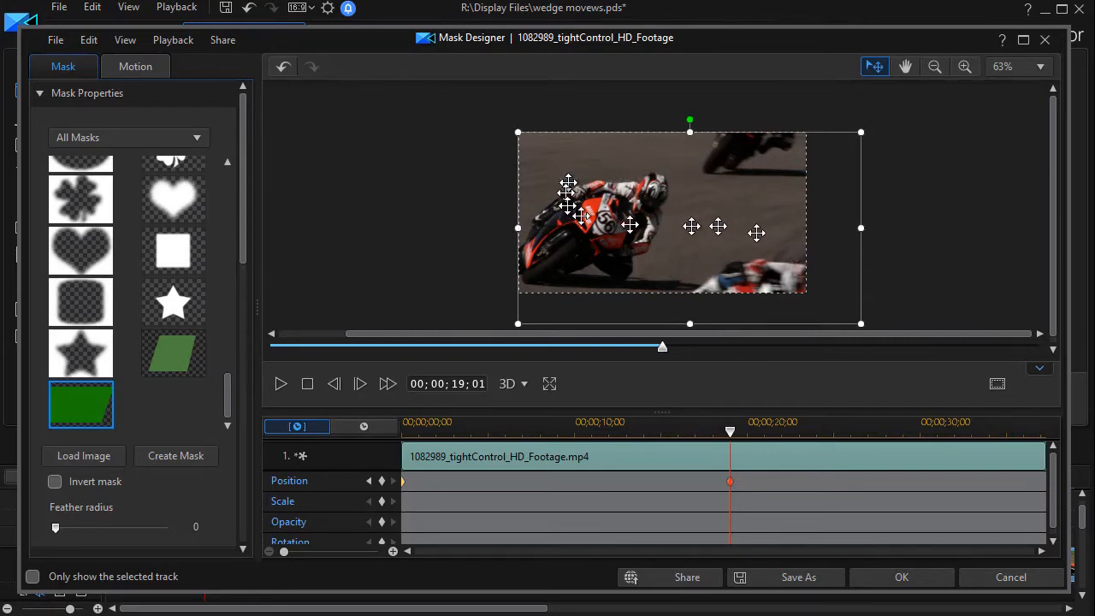
mouse_move(889, 245)
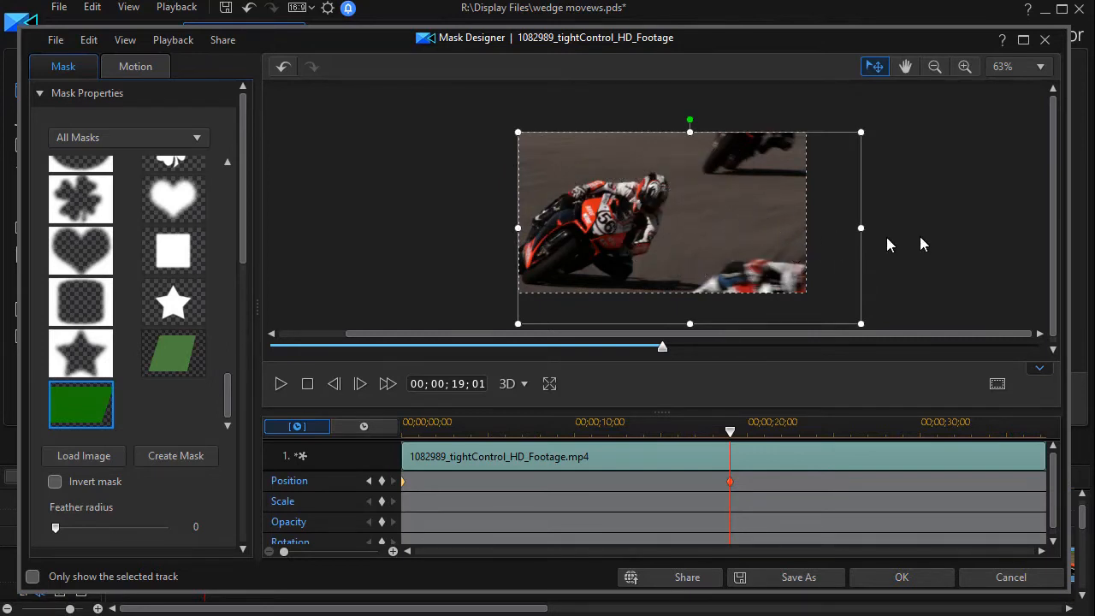
mouse_move(731, 509)
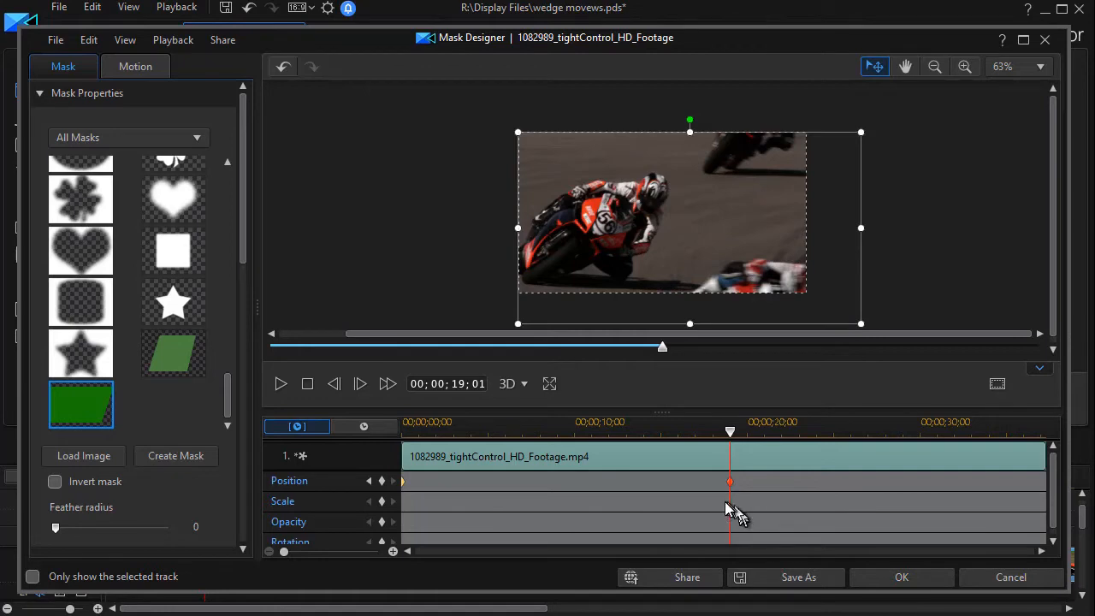
right_click(730, 504)
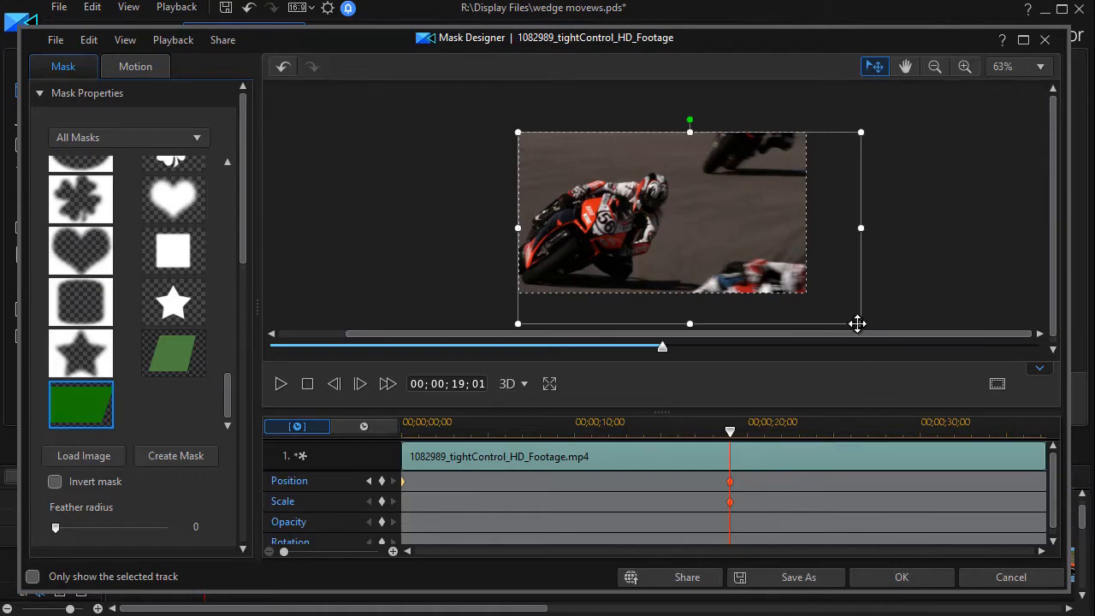
mouse_move(386, 512)
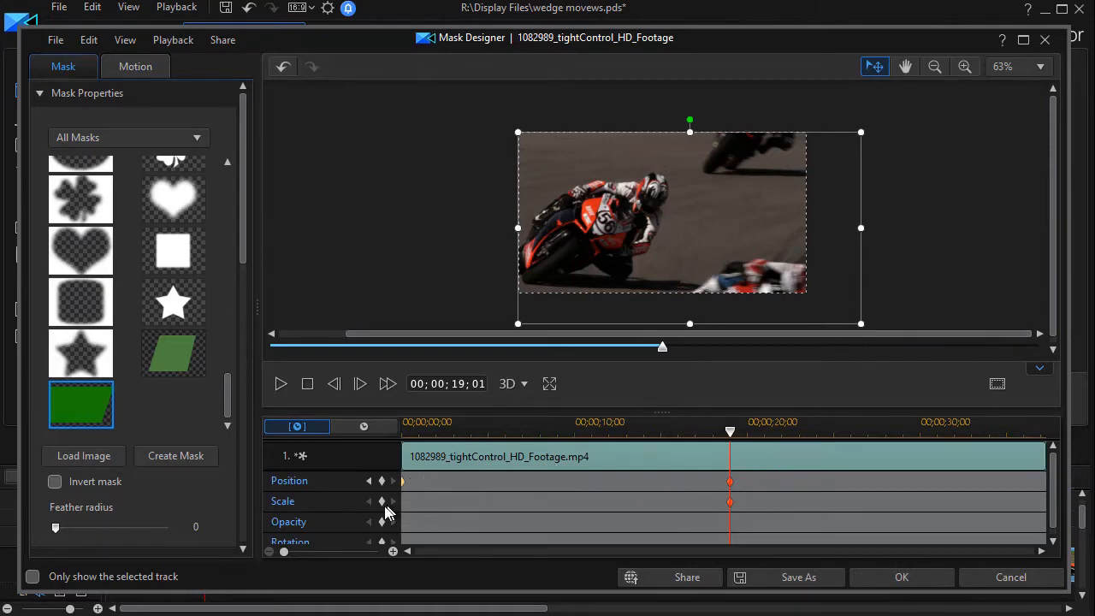
mouse_move(824, 314)
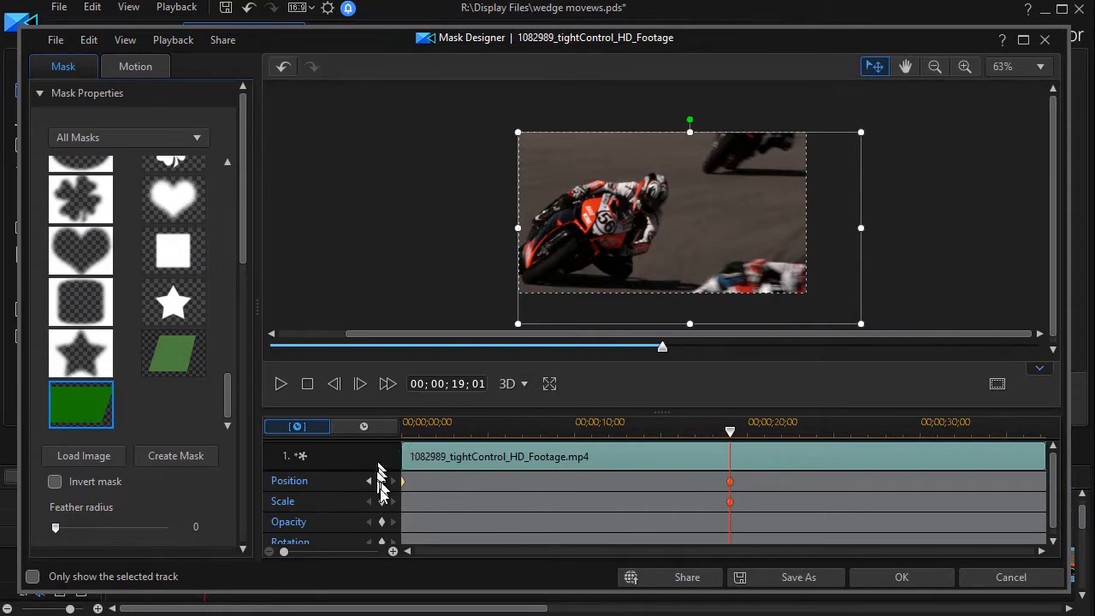
mouse_move(731, 431)
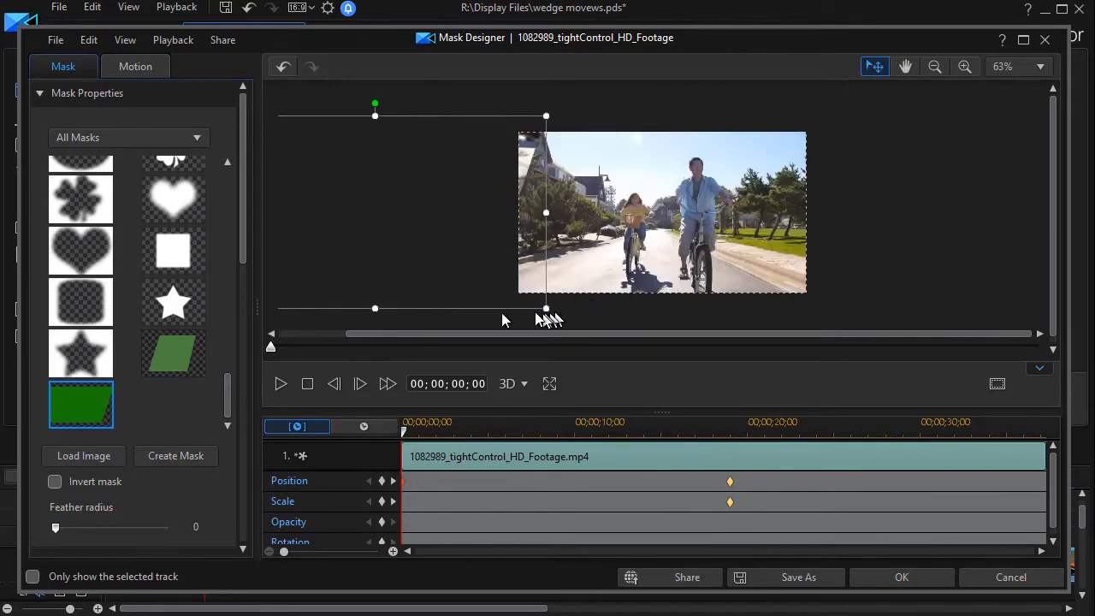
mouse_move(551, 314)
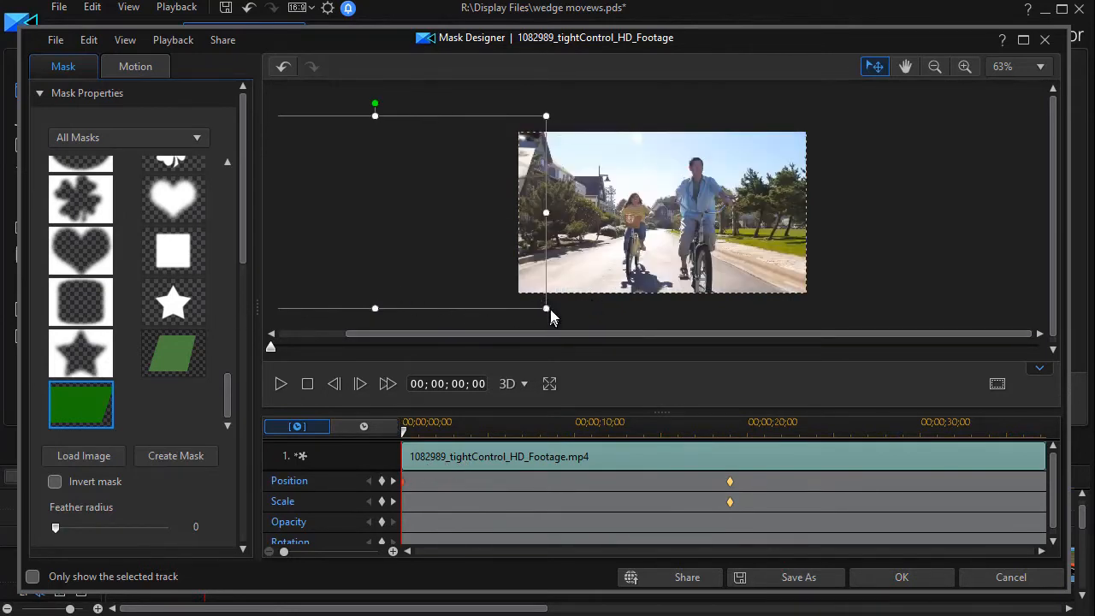
drag(545, 308, 498, 282)
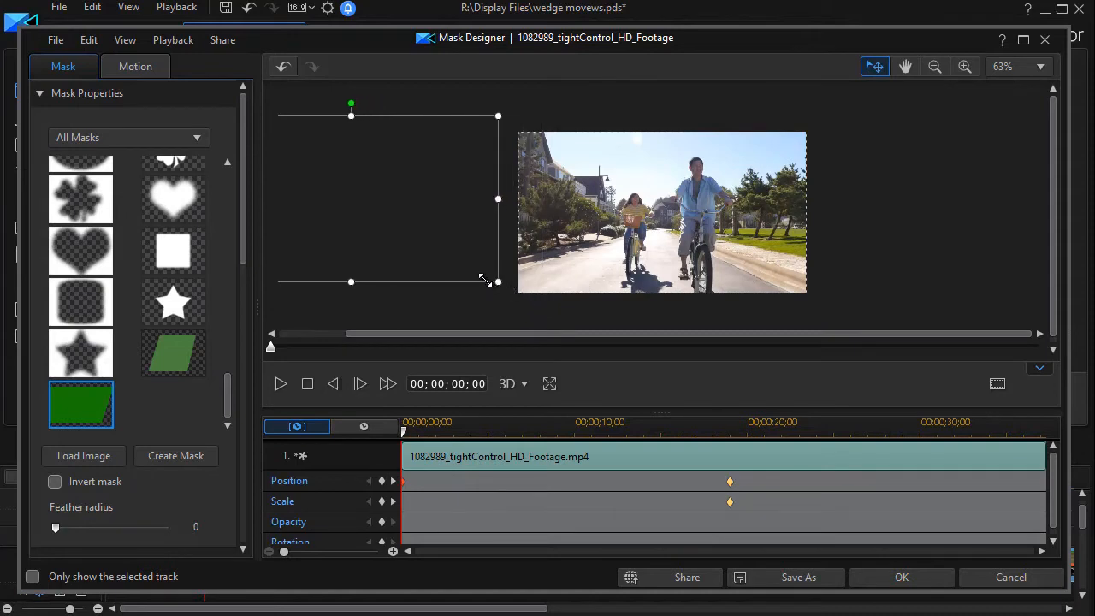
mouse_move(479, 280)
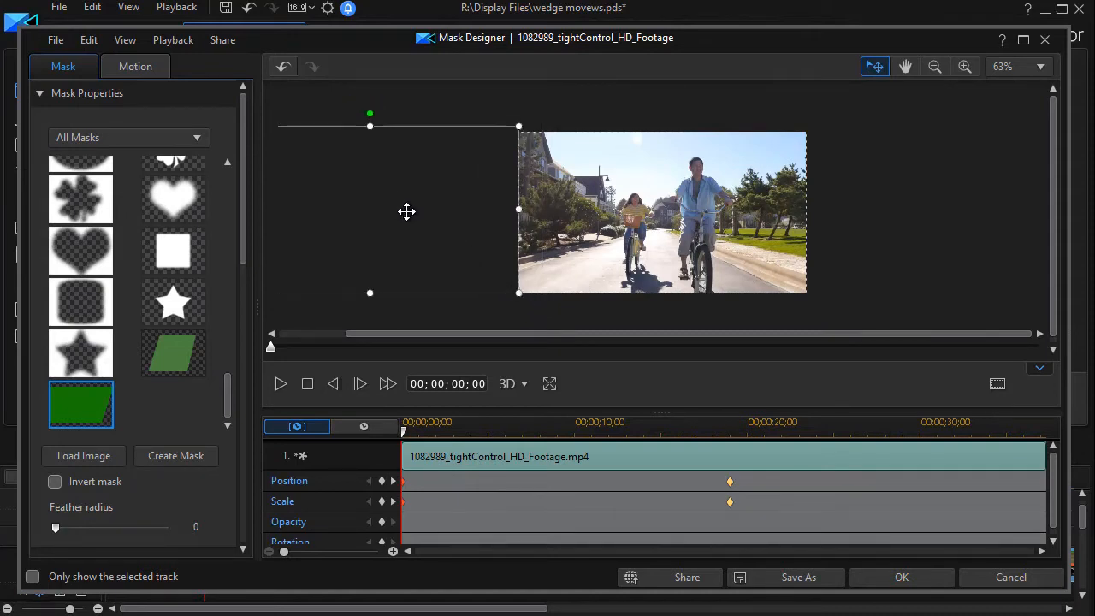
mouse_move(265, 355)
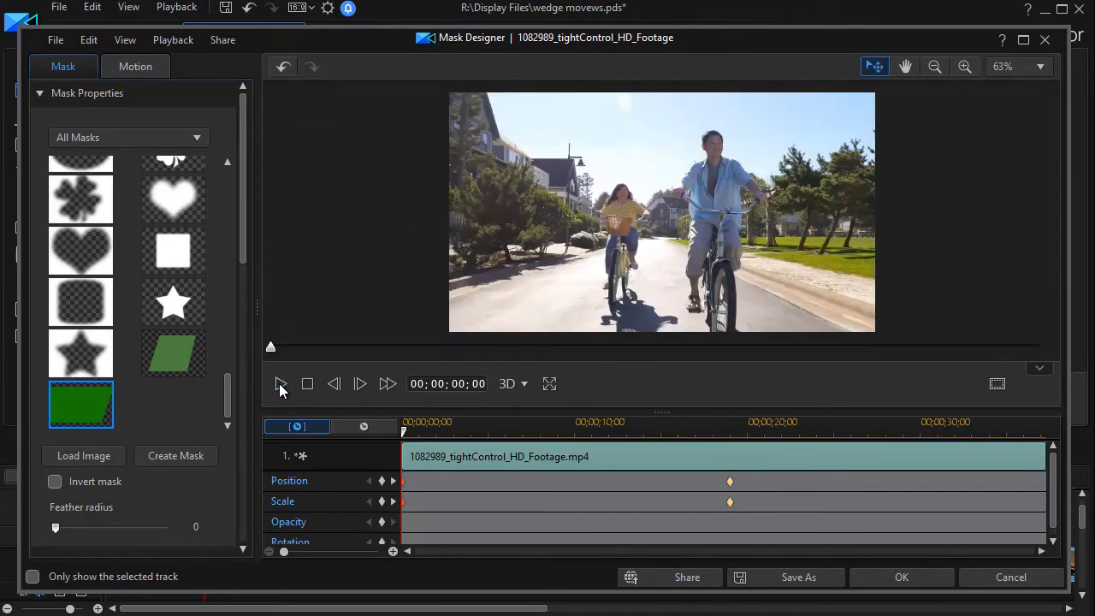
Preview the wedge mask animation, scrub to the reveal's end, and close Mask Designer
click(281, 383)
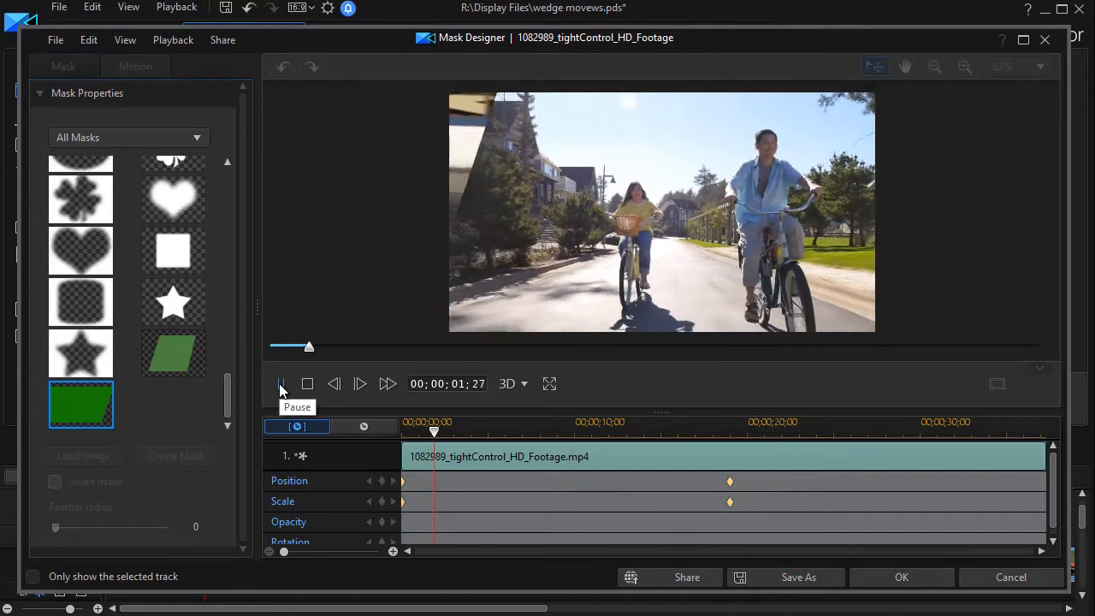
click(281, 383)
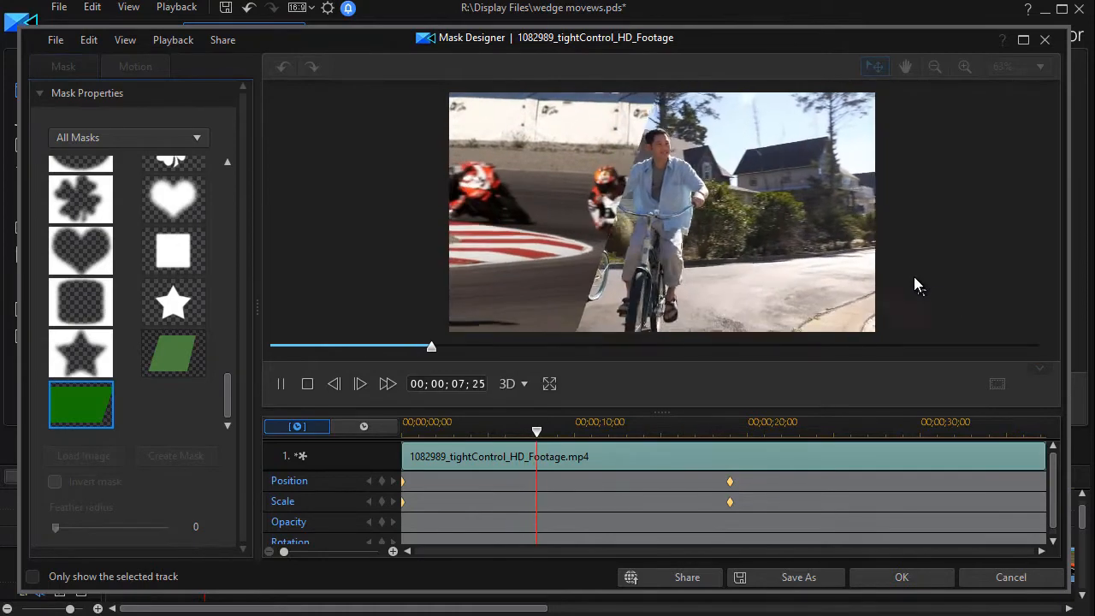
drag(536, 431, 571, 431)
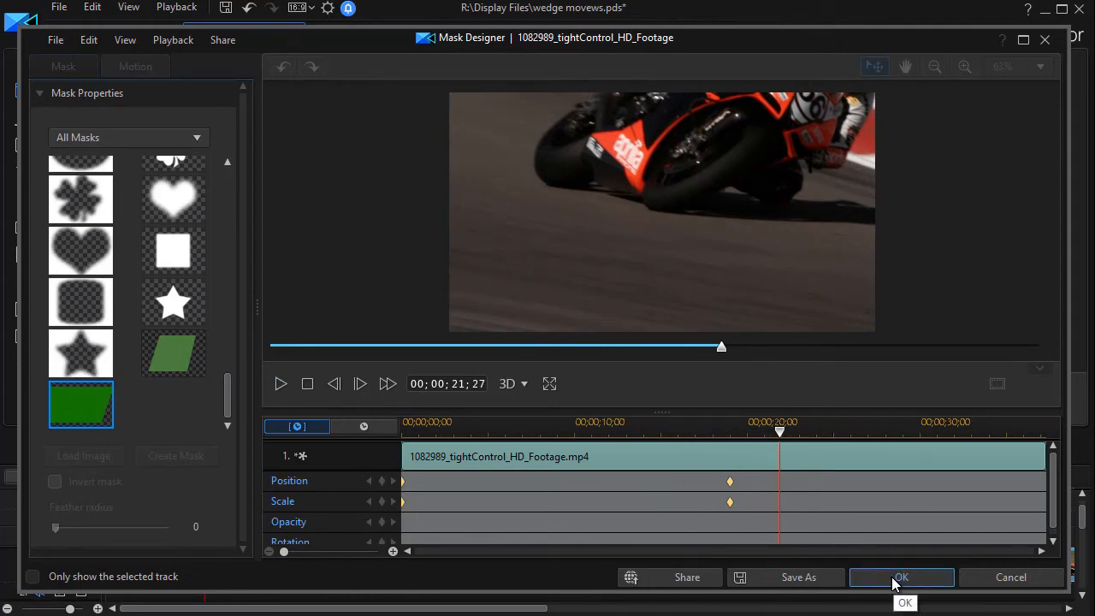
click(900, 576)
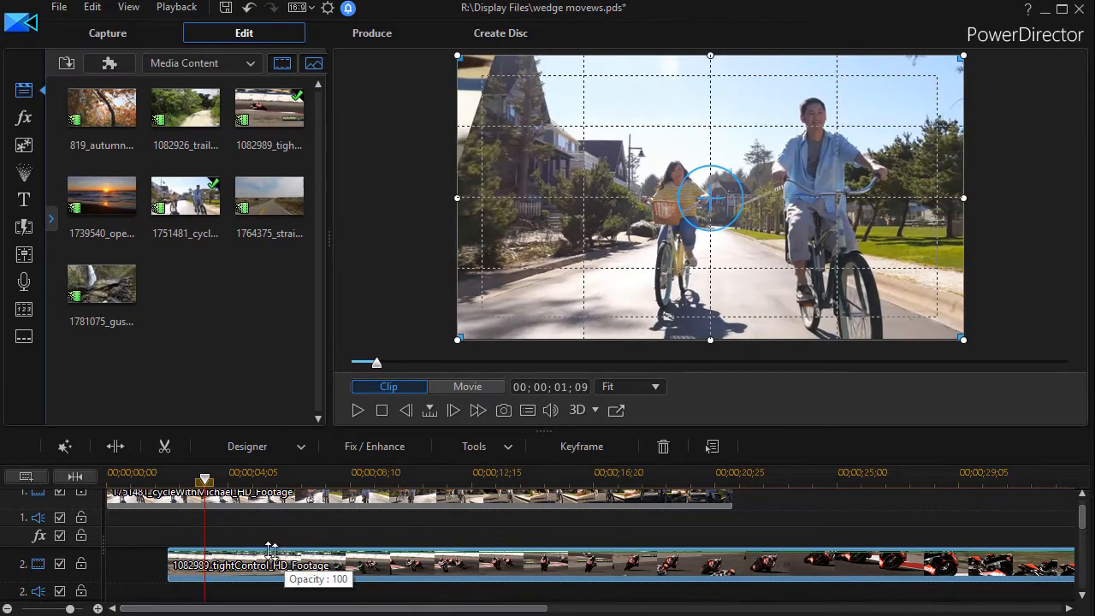
mouse_move(235, 517)
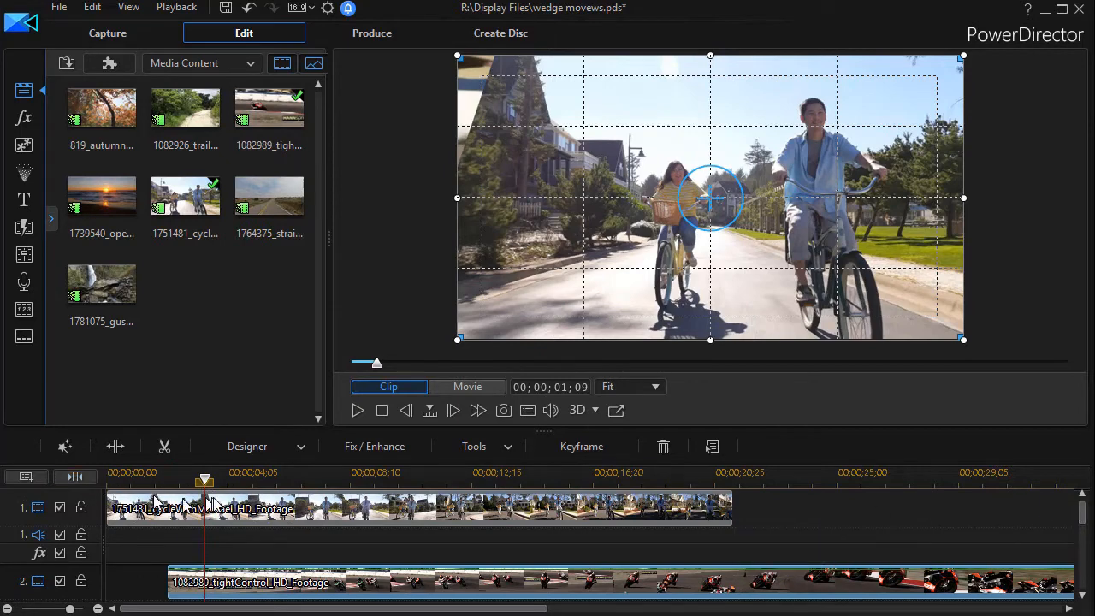
mouse_move(903, 256)
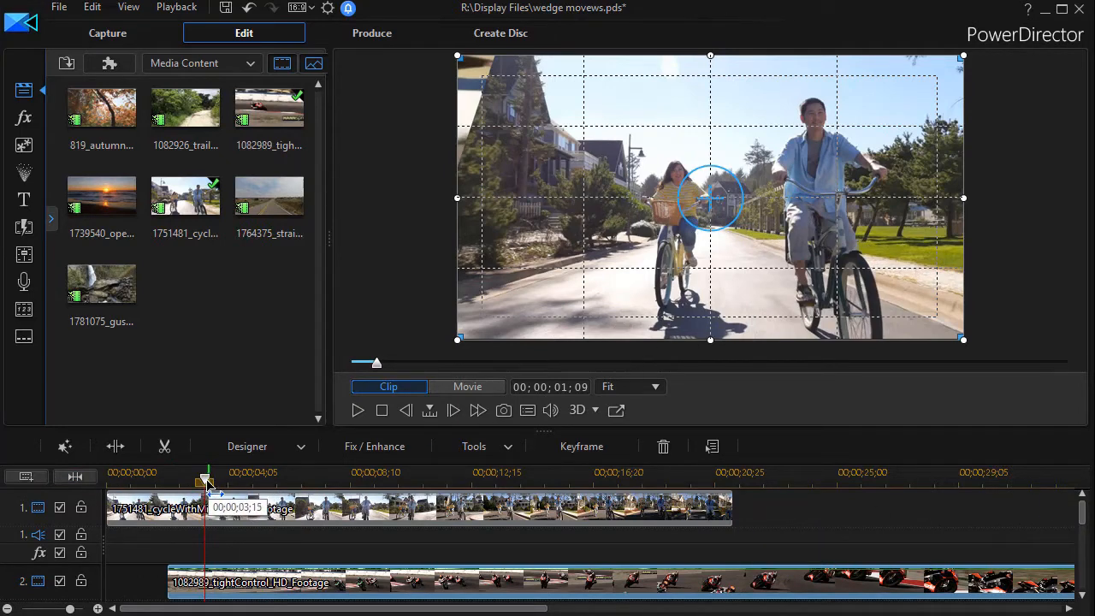
click(467, 386)
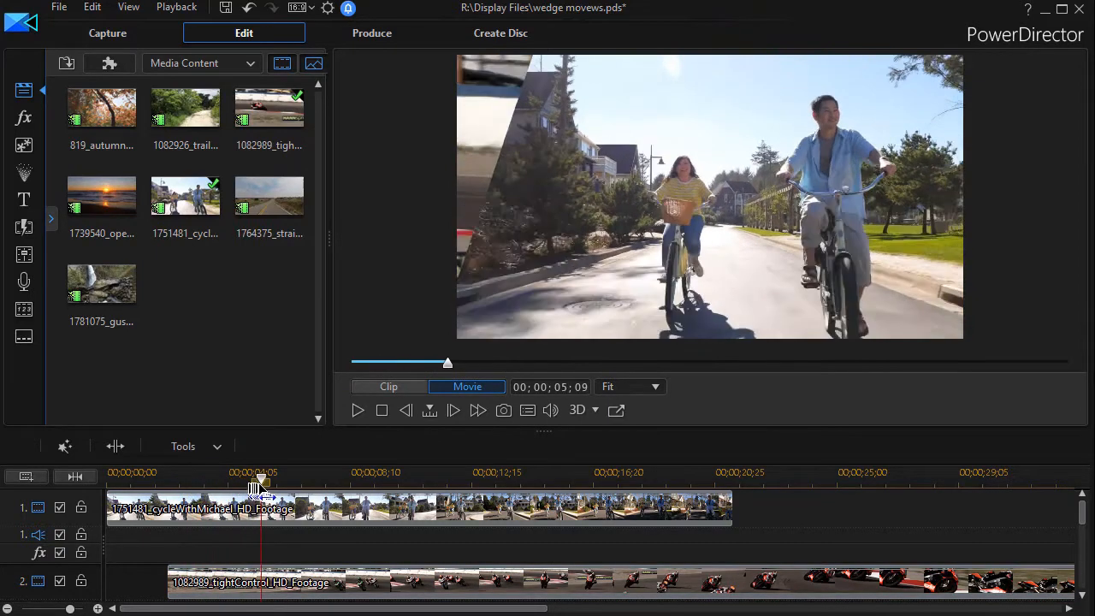
drag(261, 483, 232, 483)
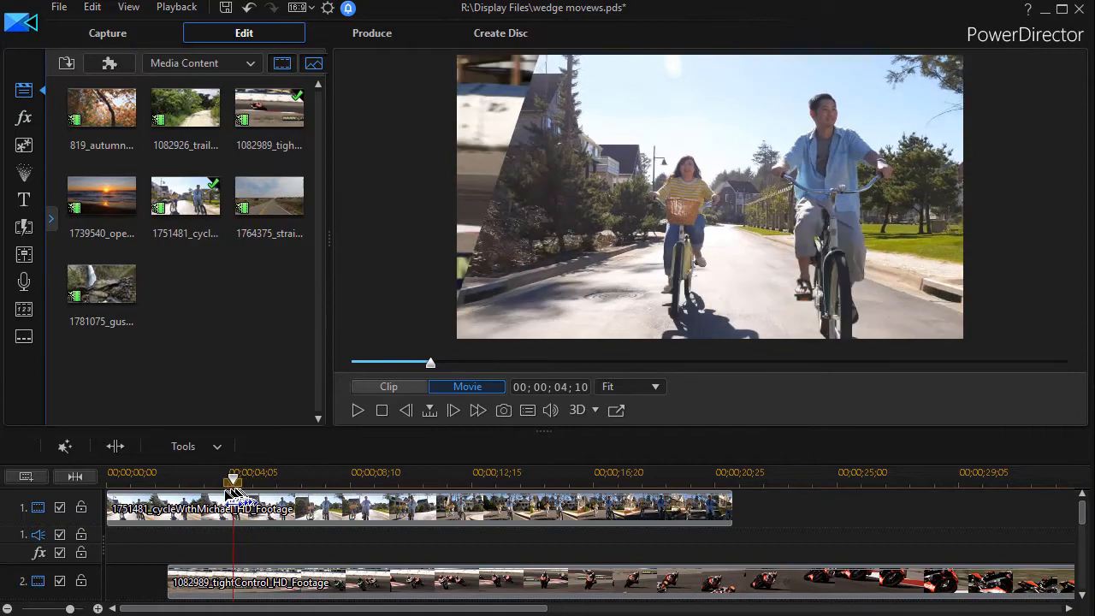
drag(232, 477, 272, 476)
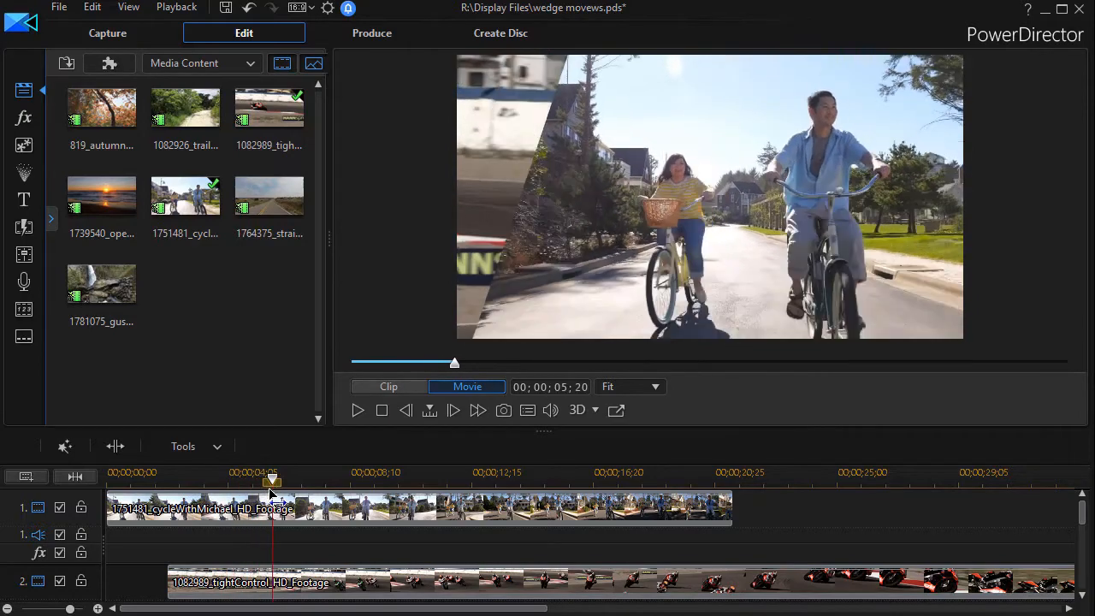
drag(274, 488, 258, 487)
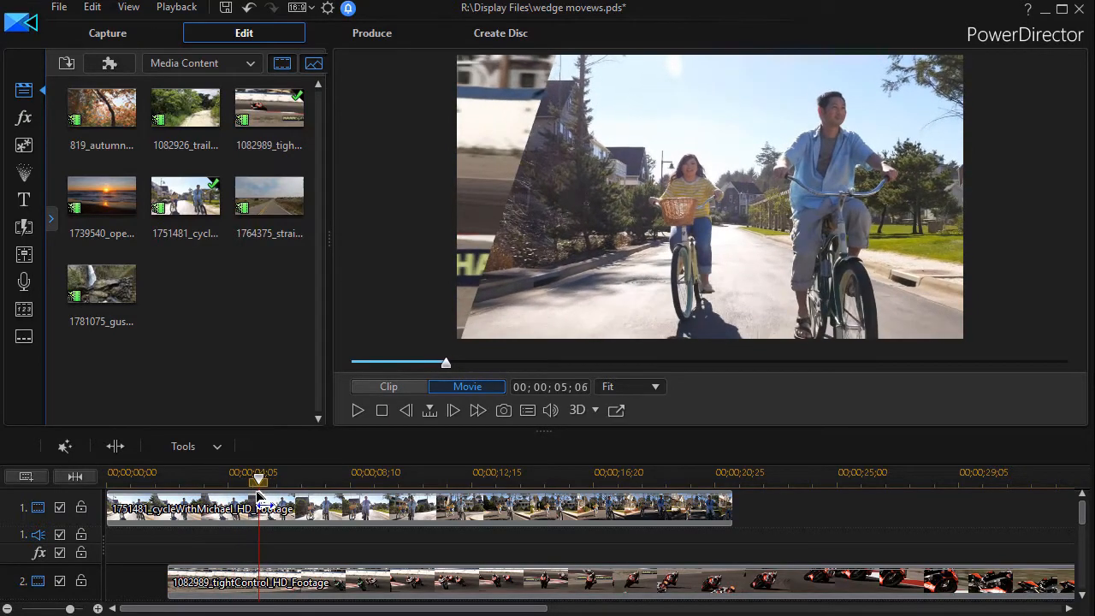
click(197, 508)
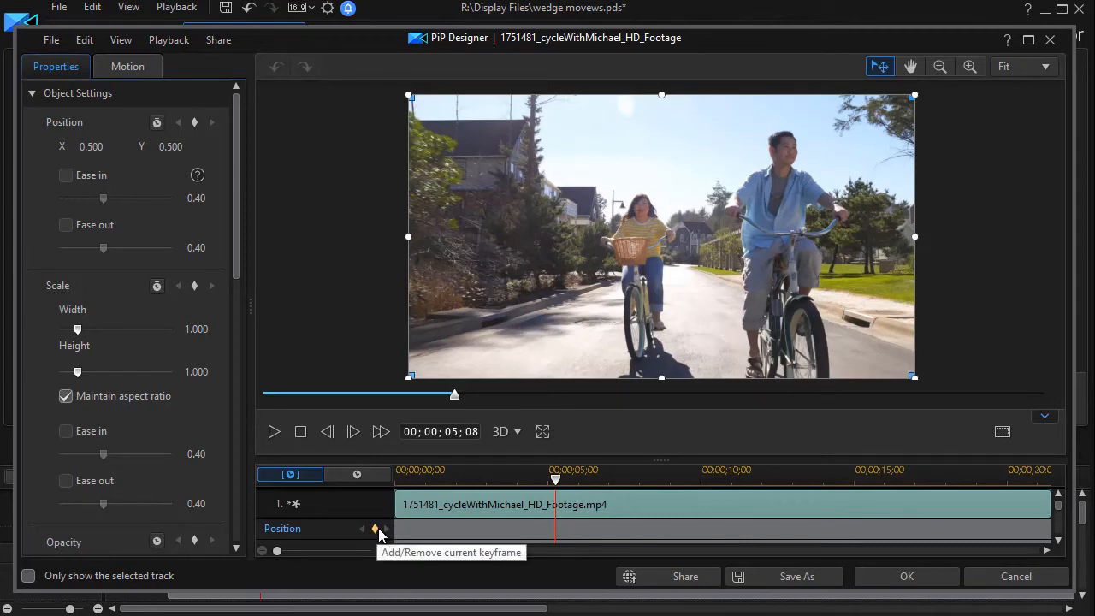
Add a Position keyframe at 5;08 on the cycling clip and close PiP Designer
click(374, 528)
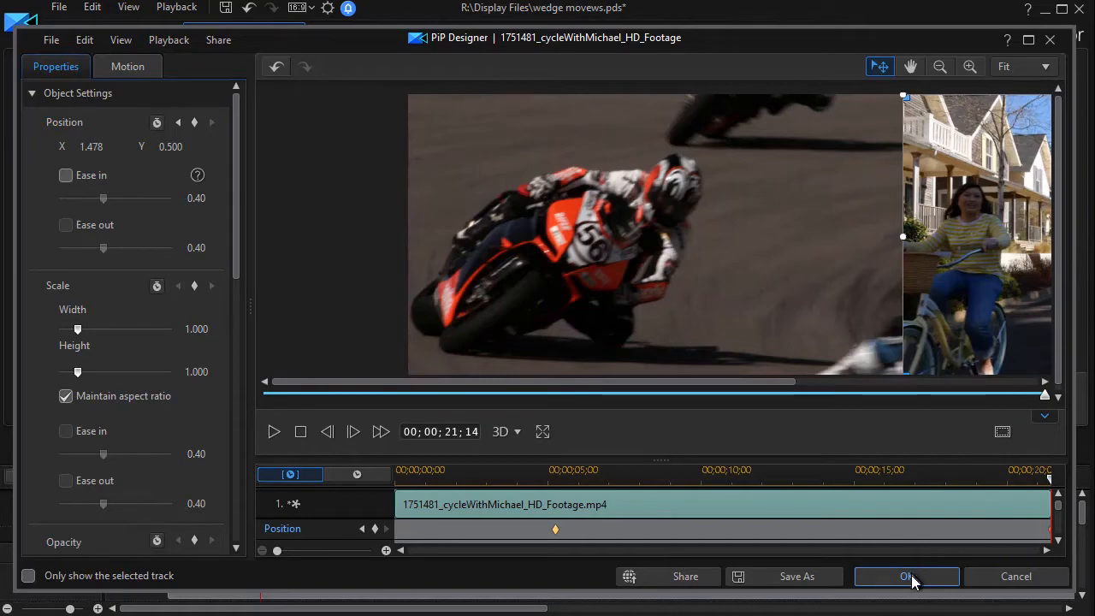
click(906, 575)
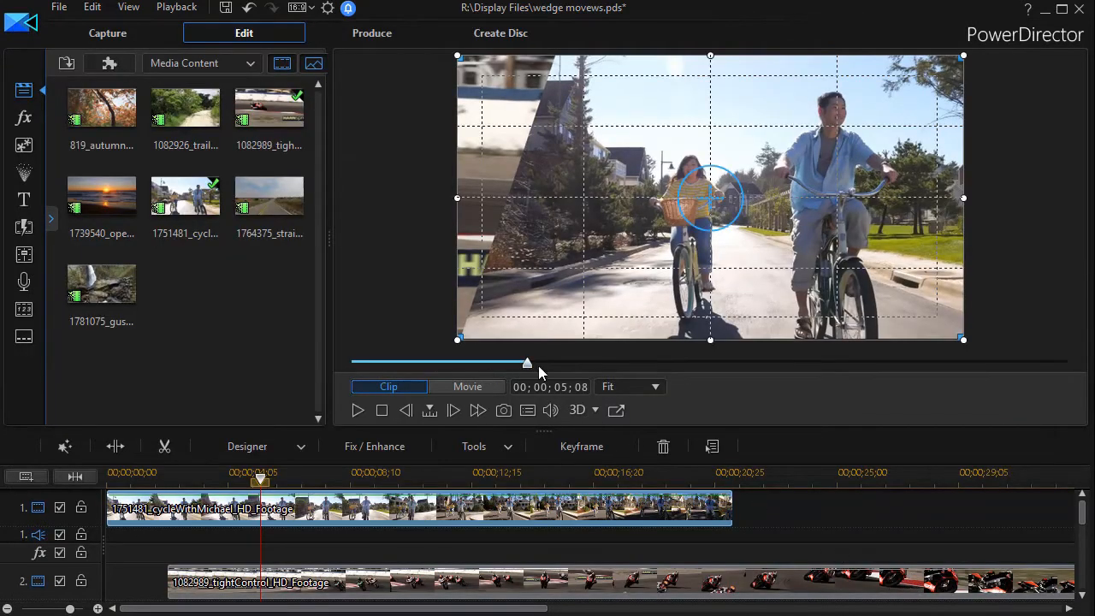
drag(527, 362, 756, 363)
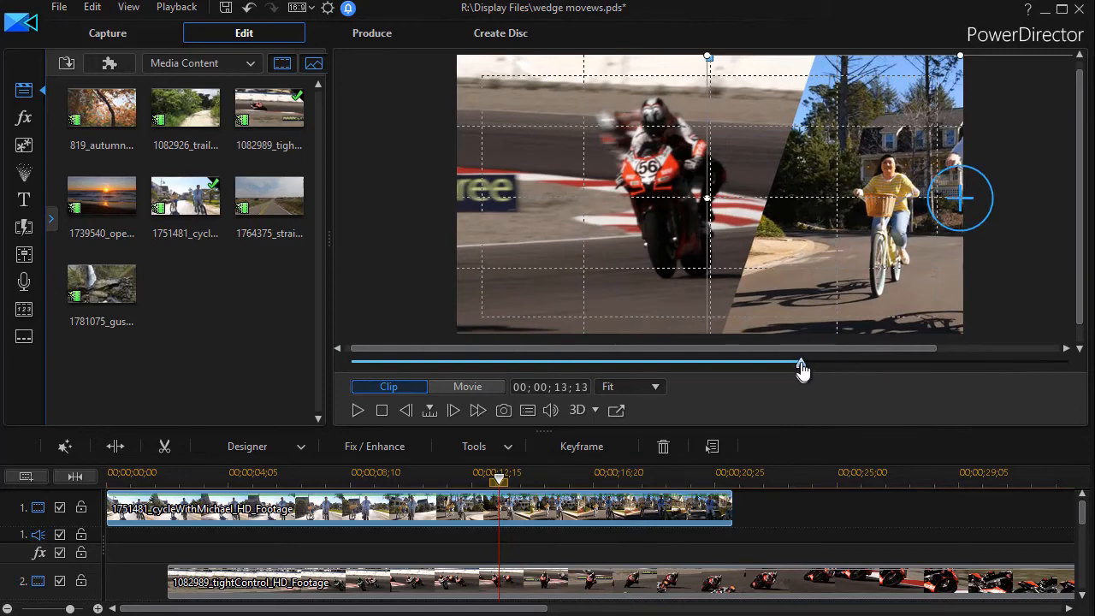
drag(801, 363, 673, 363)
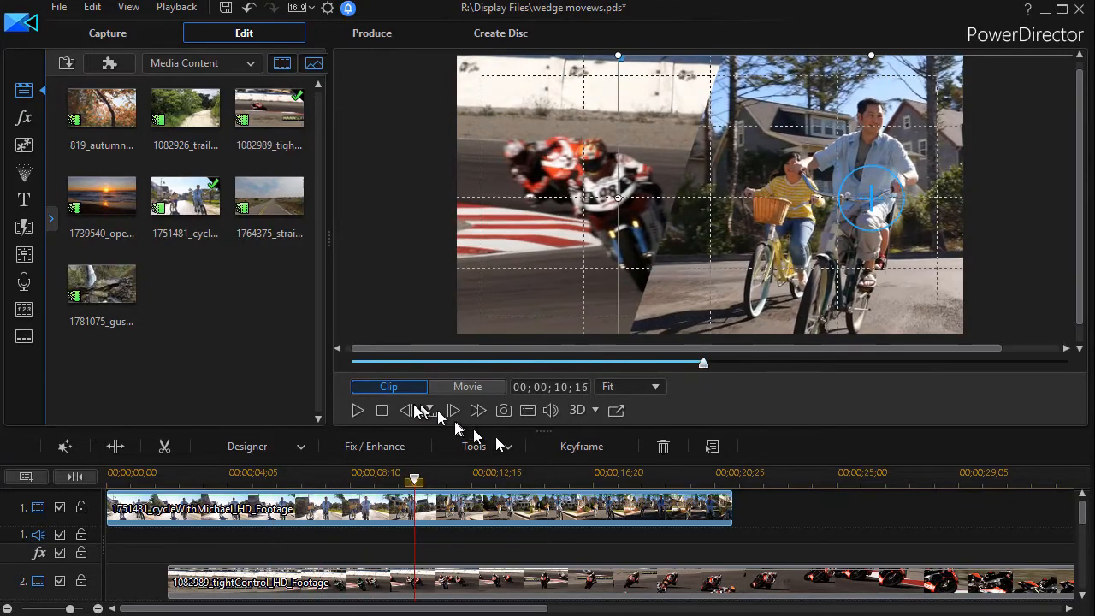
click(467, 387)
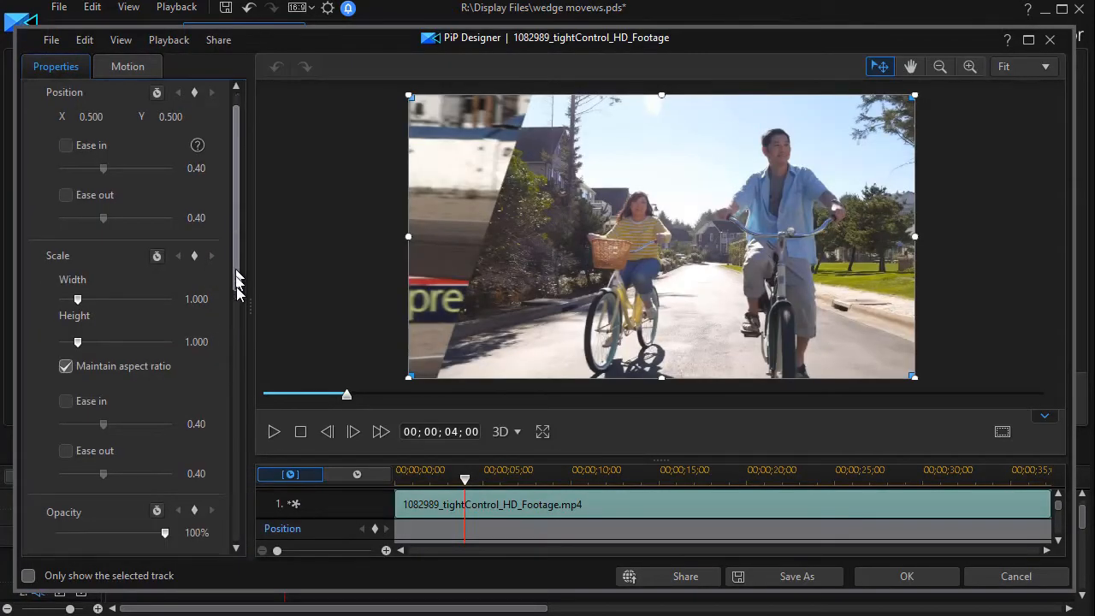
Give the motorcycle clip a border with a black-to-white 2 Color Gradient fill
scroll(down, 3)
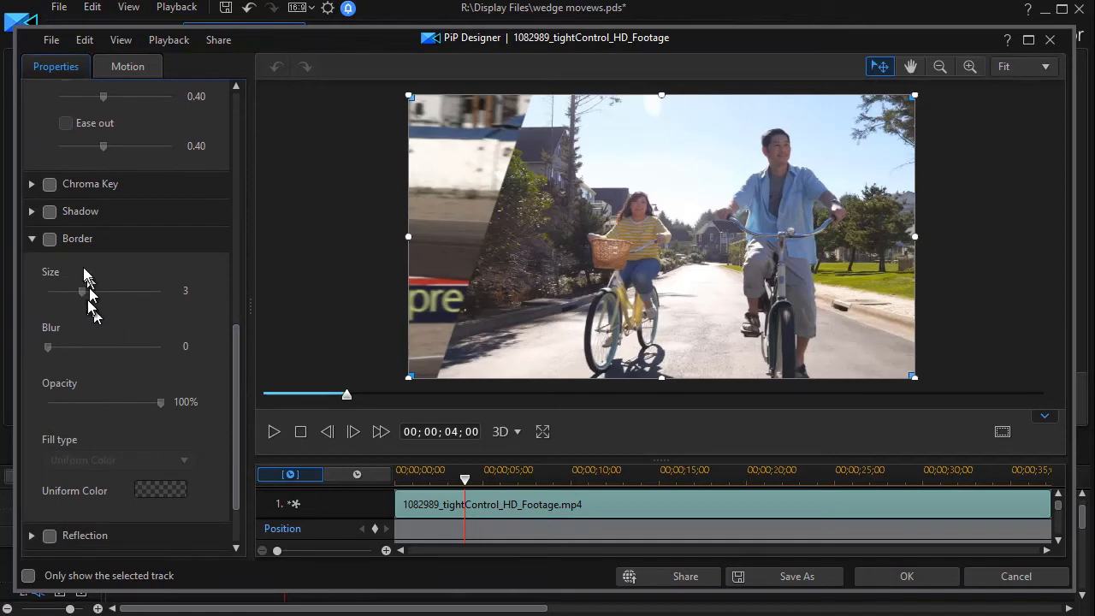
click(48, 239)
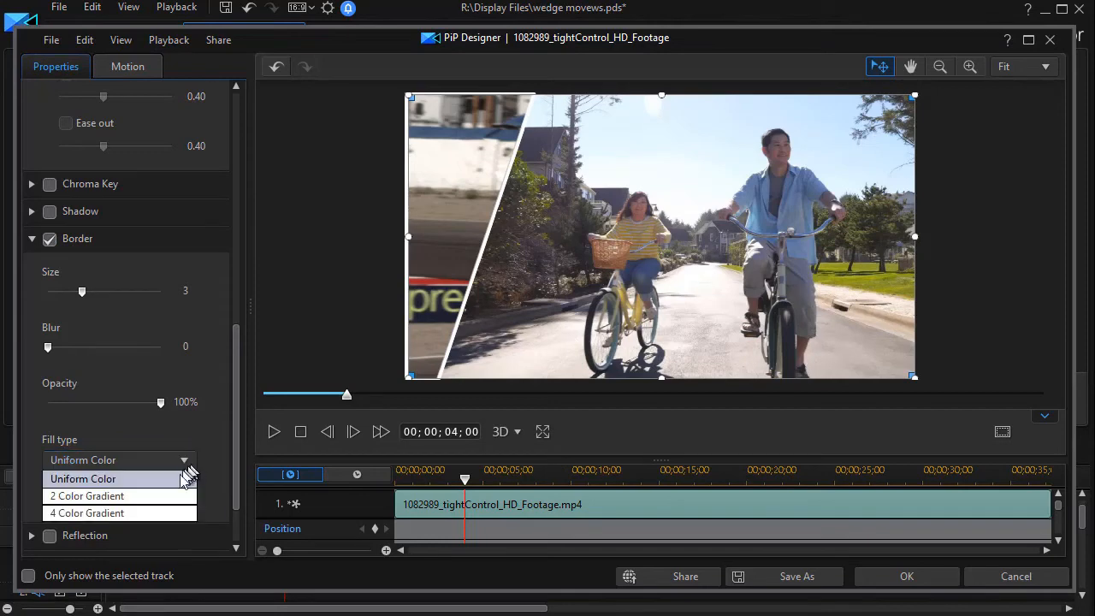
click(87, 495)
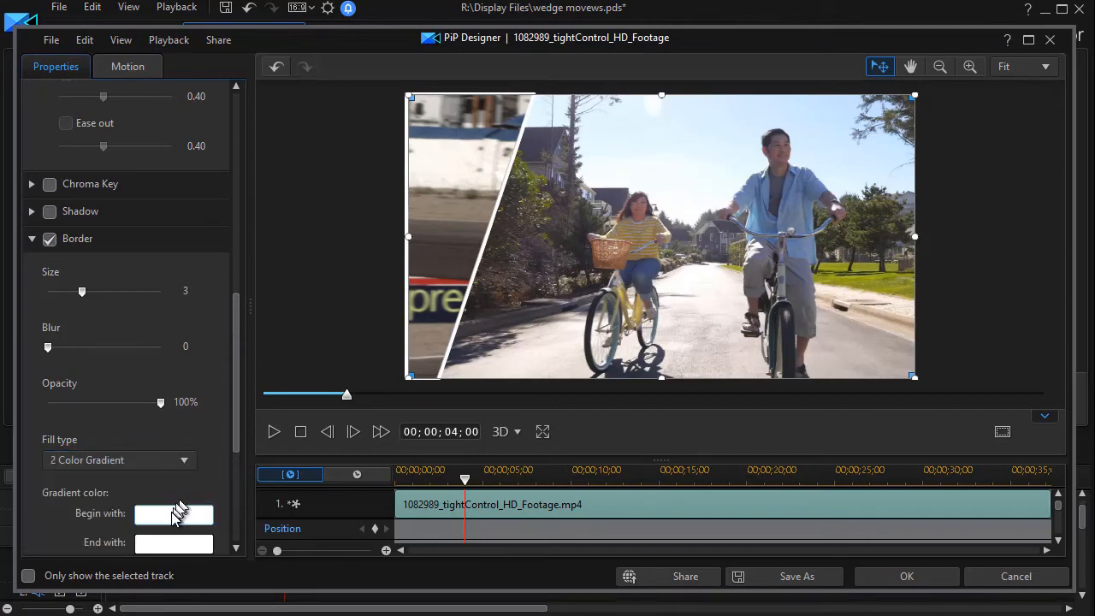
click(173, 513)
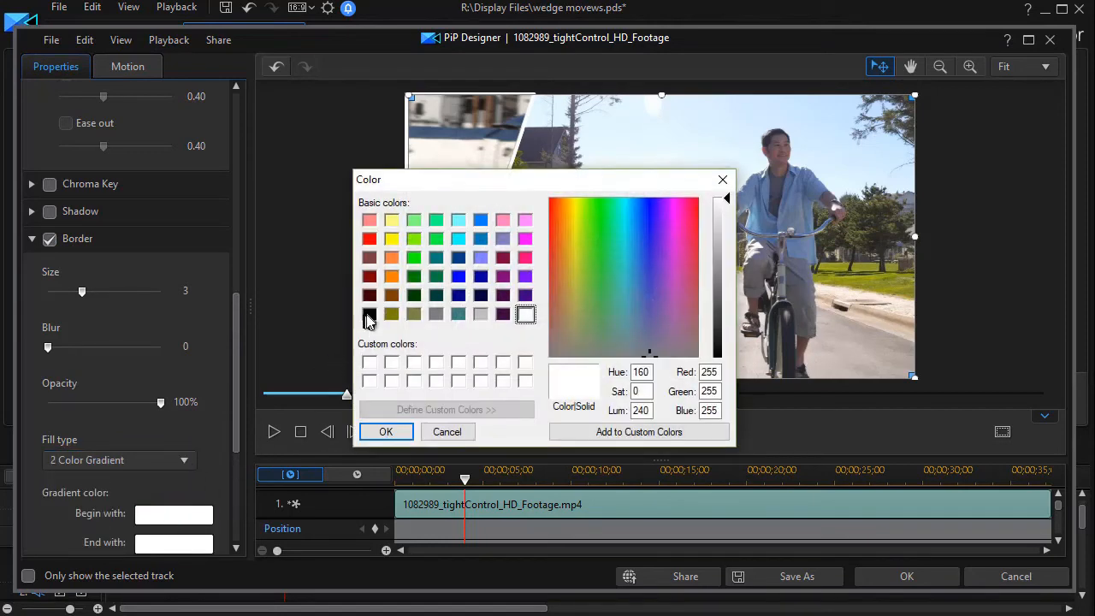
click(385, 431)
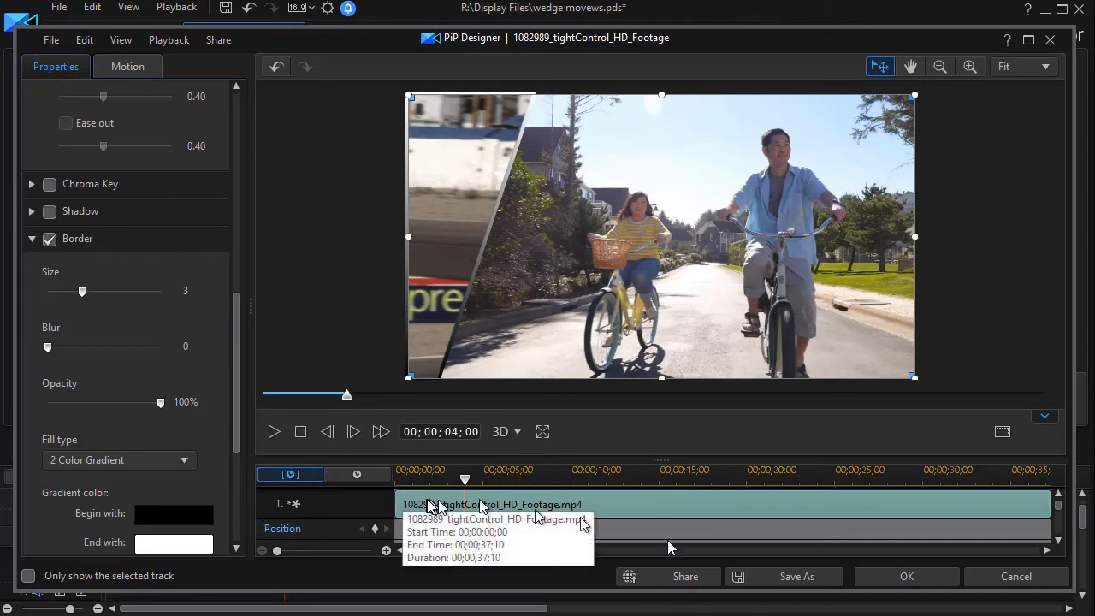
click(906, 575)
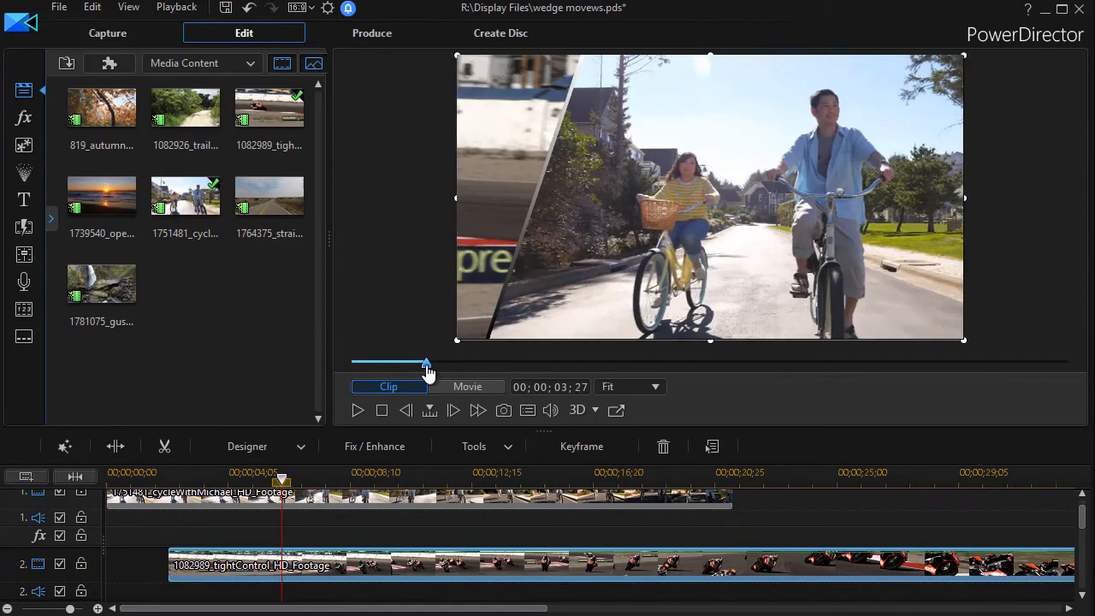
click(467, 386)
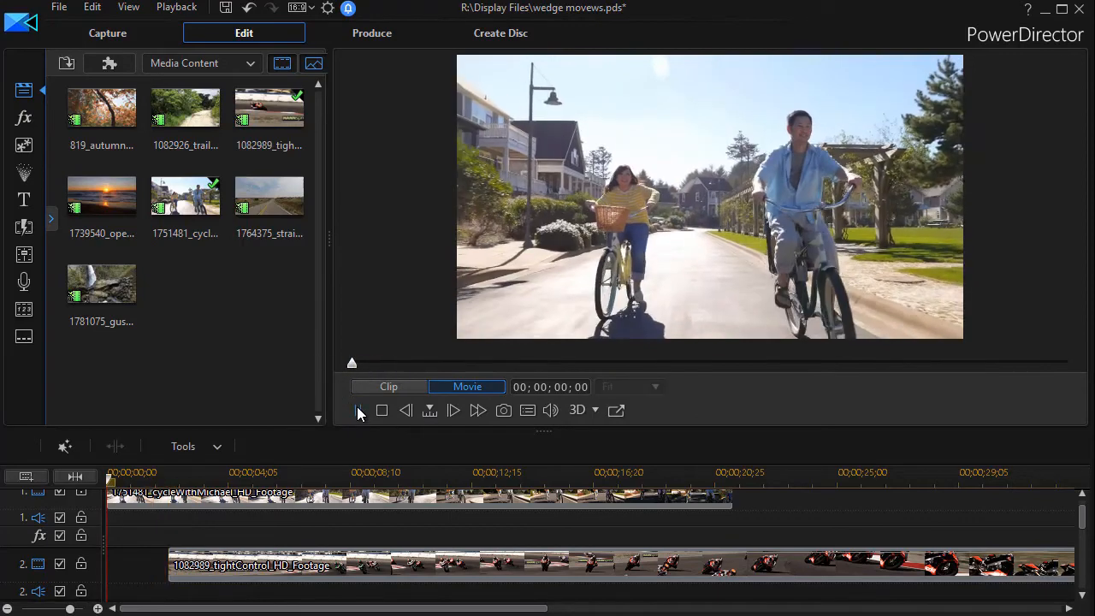
click(357, 410)
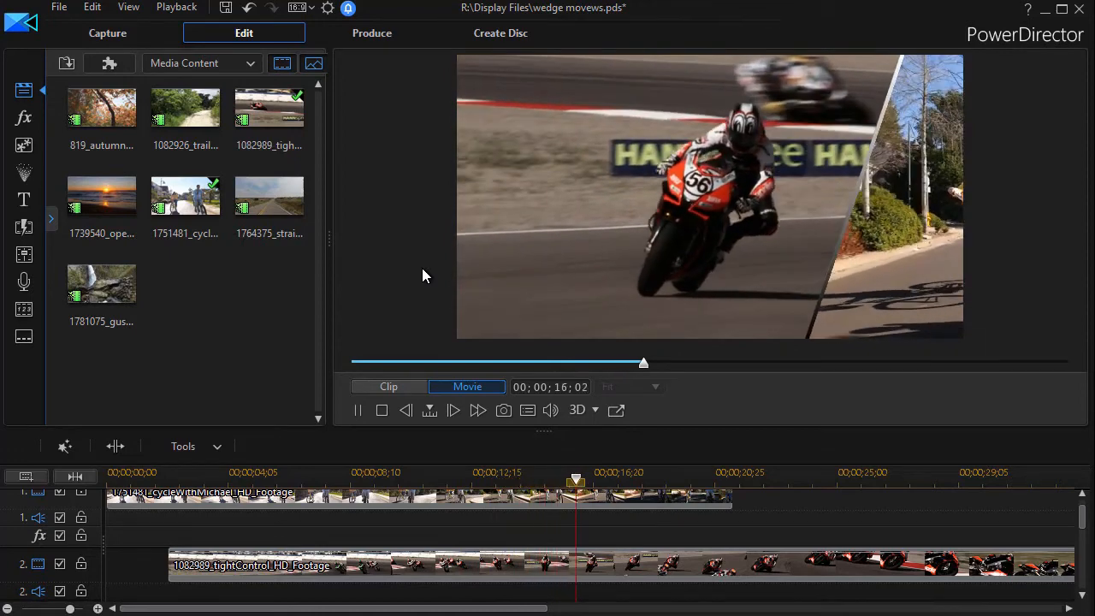
click(452, 409)
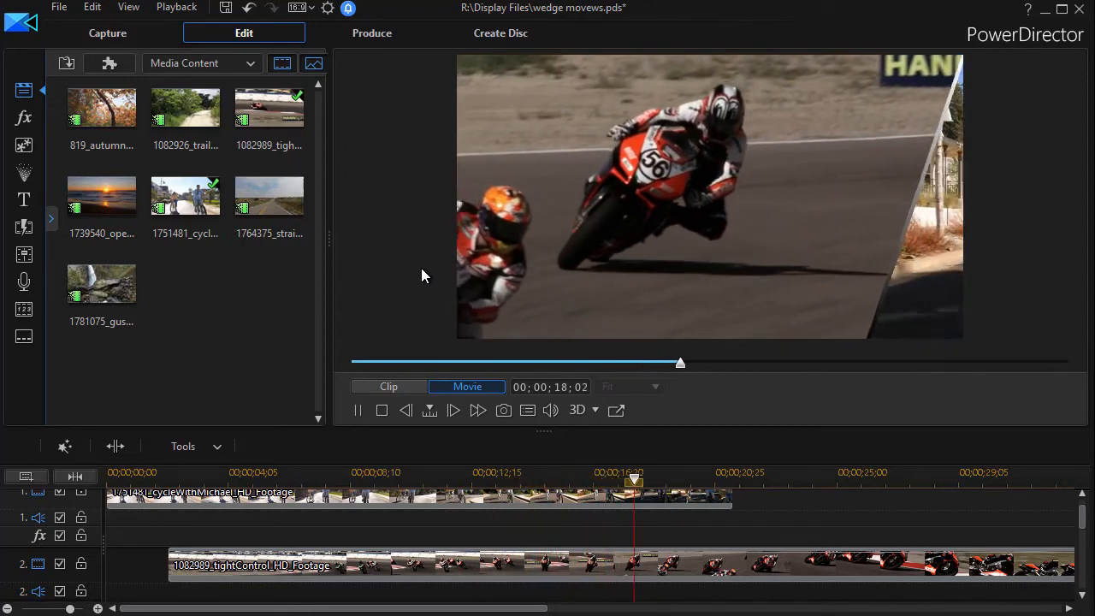